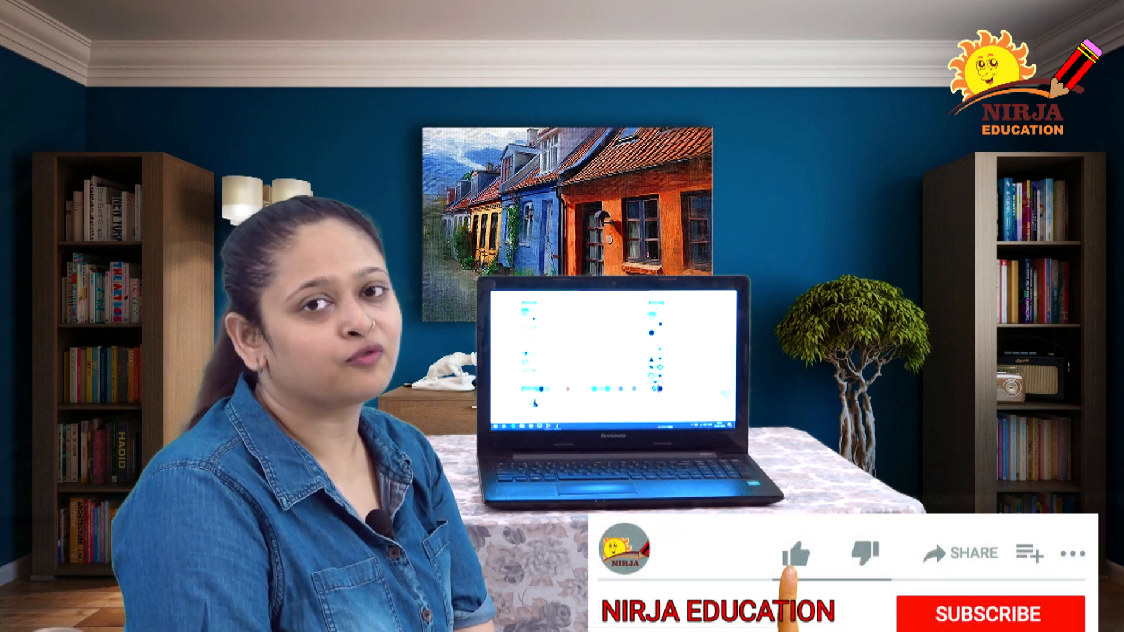
# - Draw a filled purple square at the top left, then select filled circle in brown
pyautogui.click(798, 552)
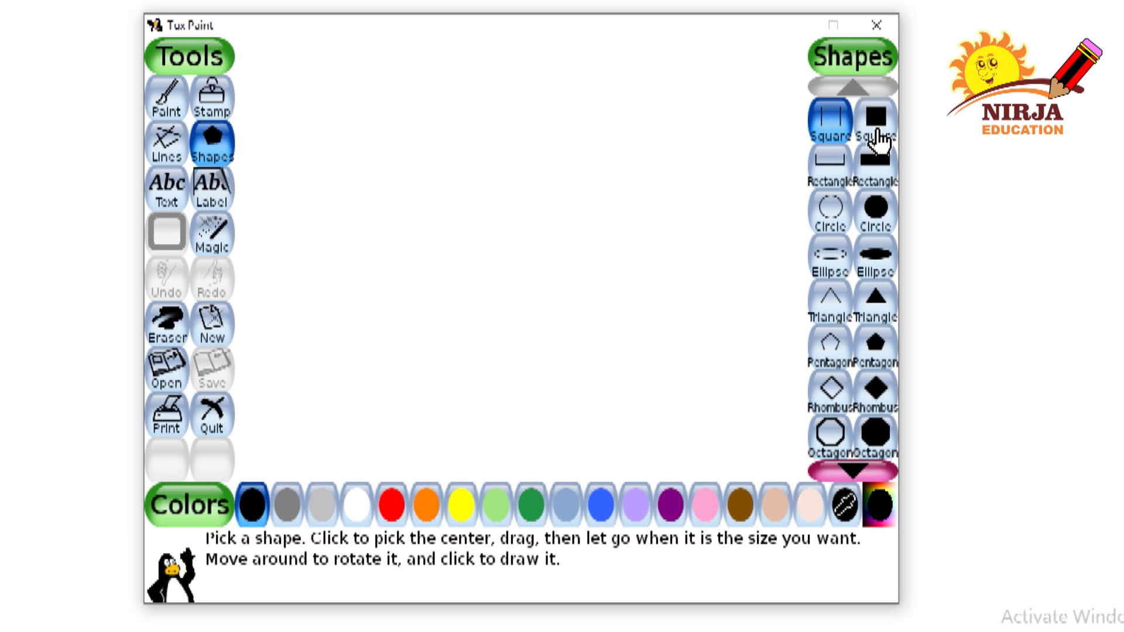
pyautogui.click(874, 119)
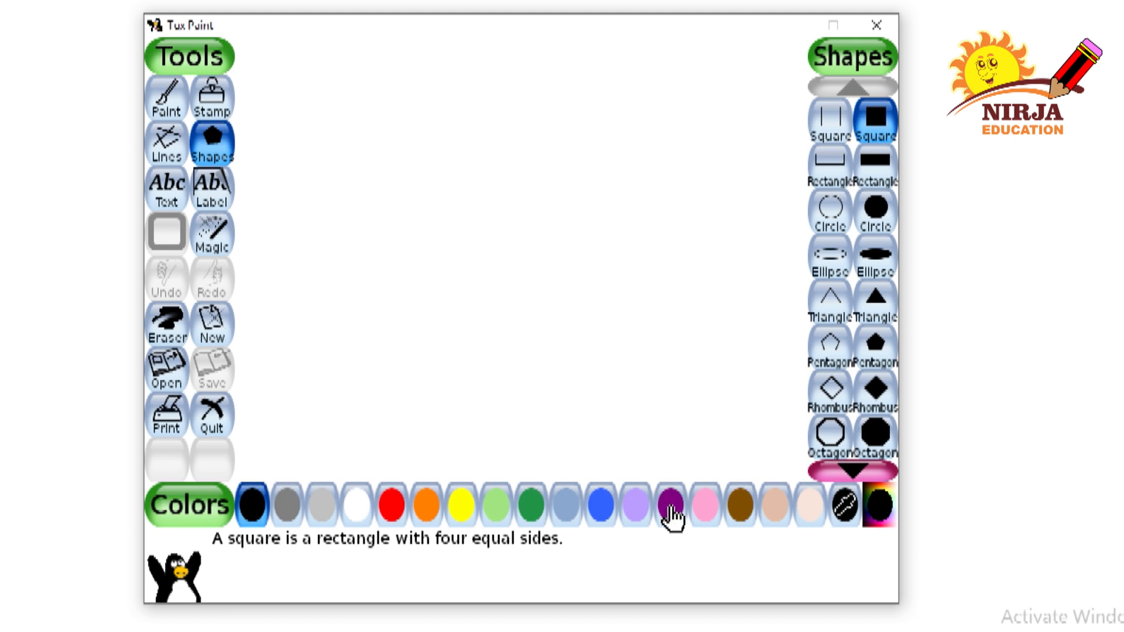
pyautogui.click(666, 501)
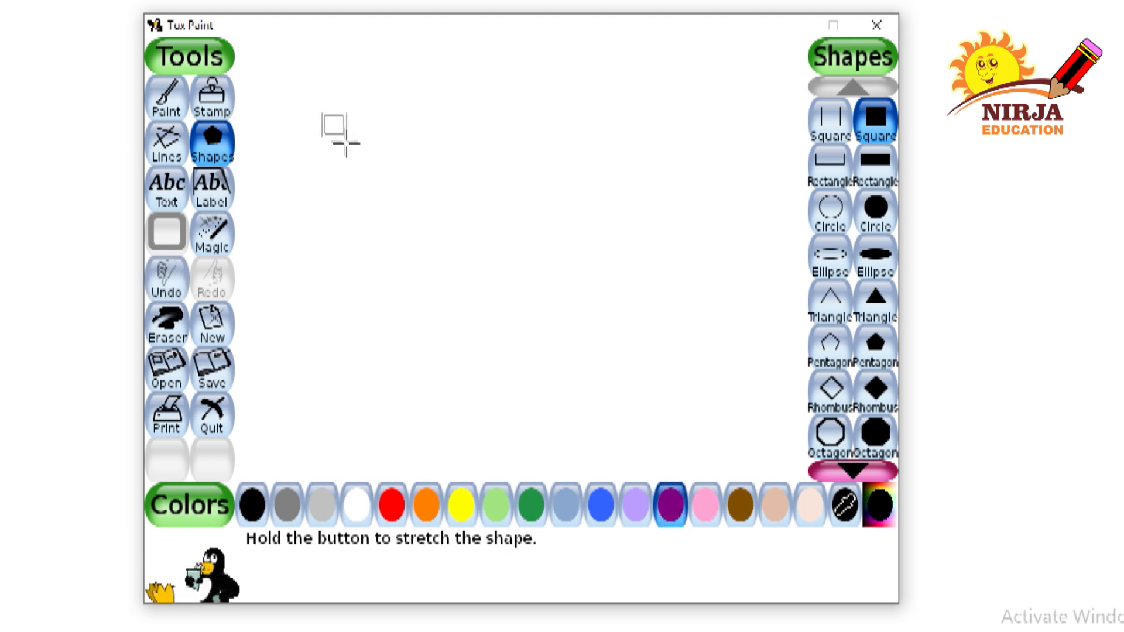
pyautogui.moveTo(333, 125); pyautogui.dragTo(398, 192)
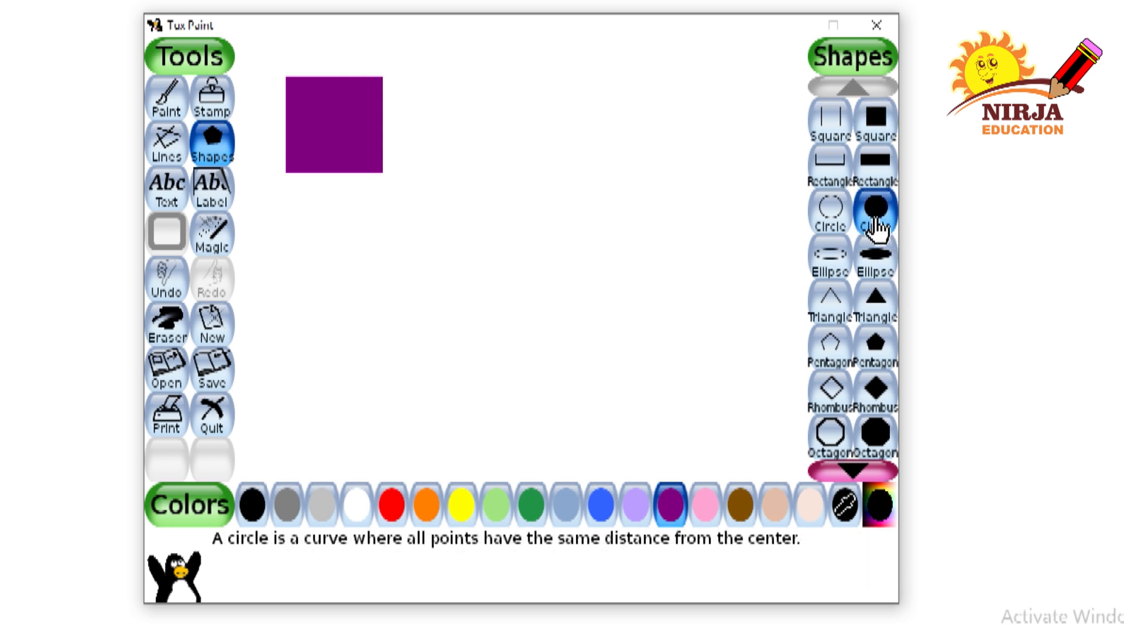
pyautogui.click(738, 505)
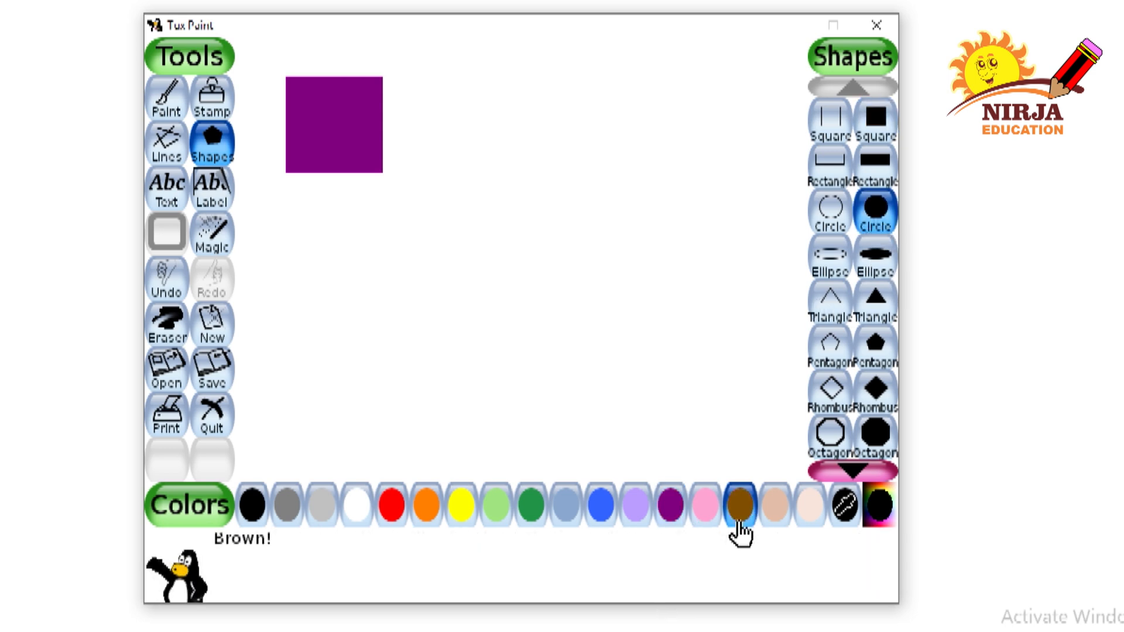
pyautogui.click(738, 505)
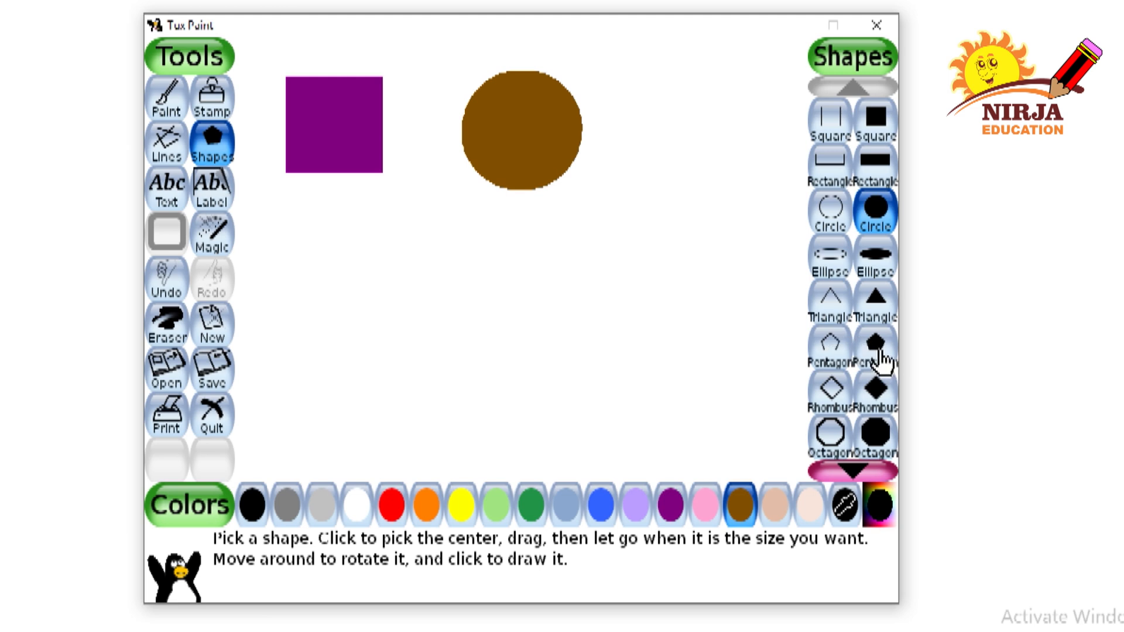
# - Select a filled green pentagon, then place a filled red octagon on the canvas
pyautogui.click(874, 351)
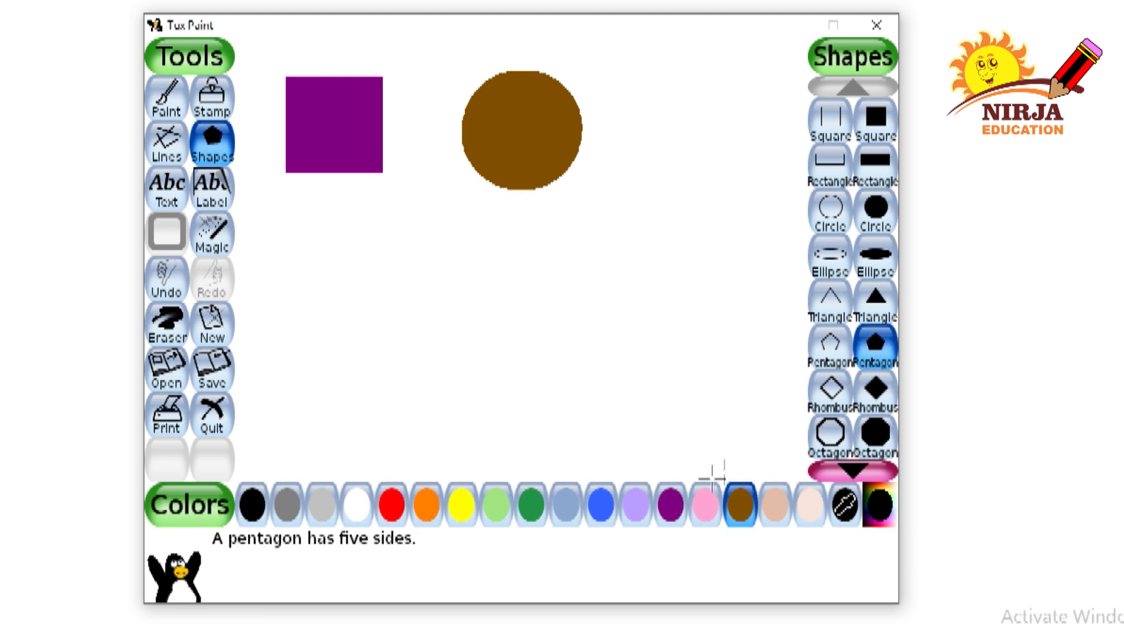
pyautogui.click(527, 502)
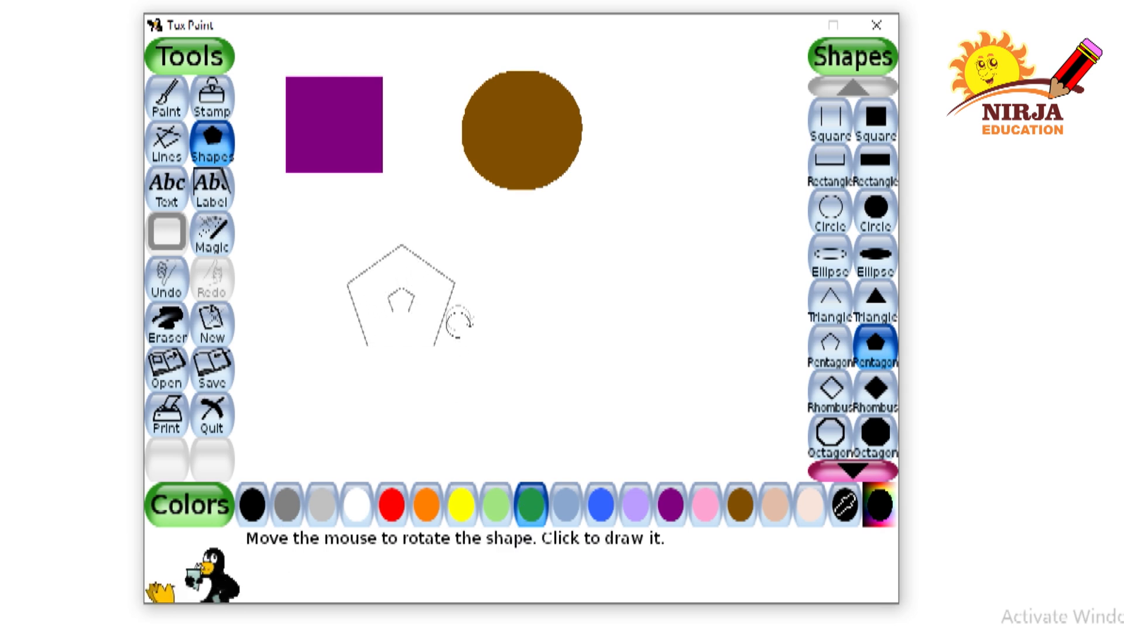
pyautogui.moveTo(437, 357)
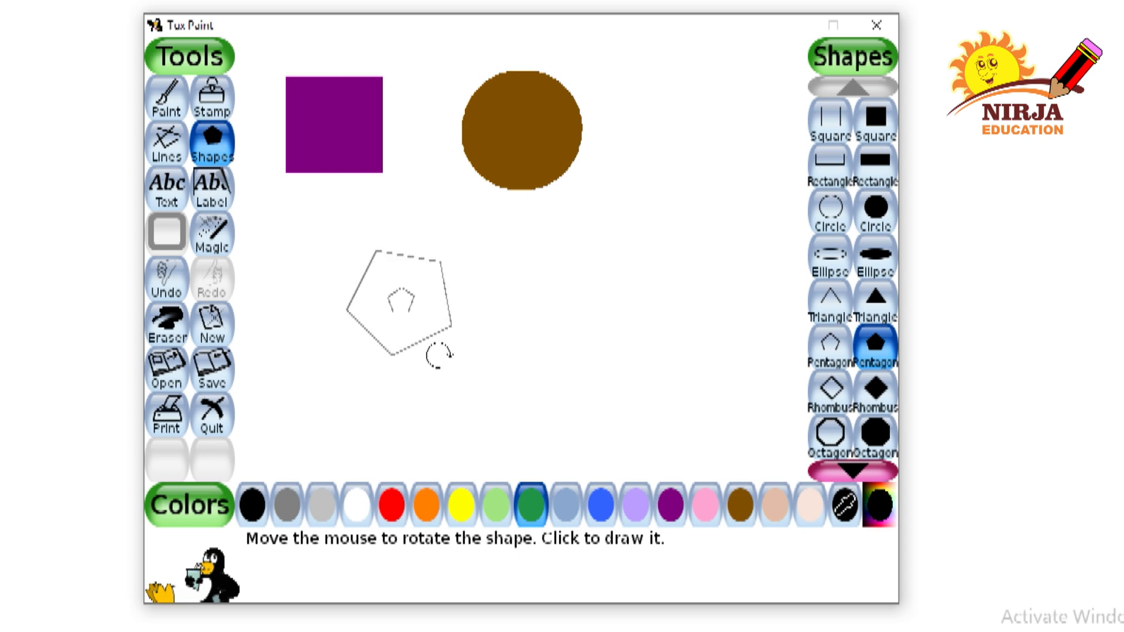
pyautogui.moveTo(358, 322)
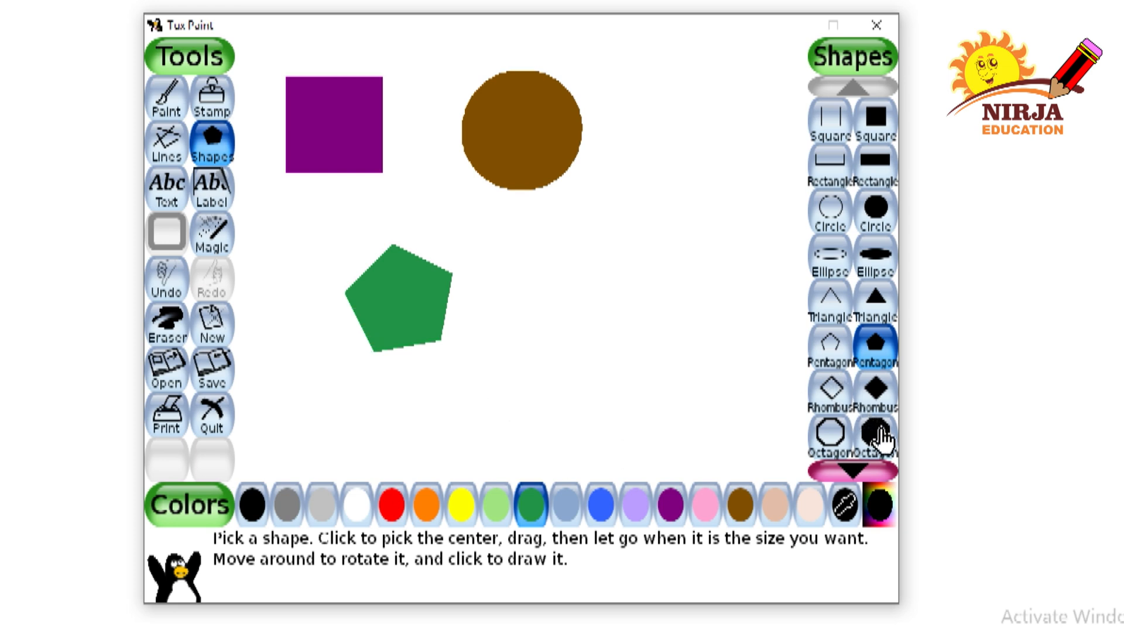
pyautogui.click(876, 437)
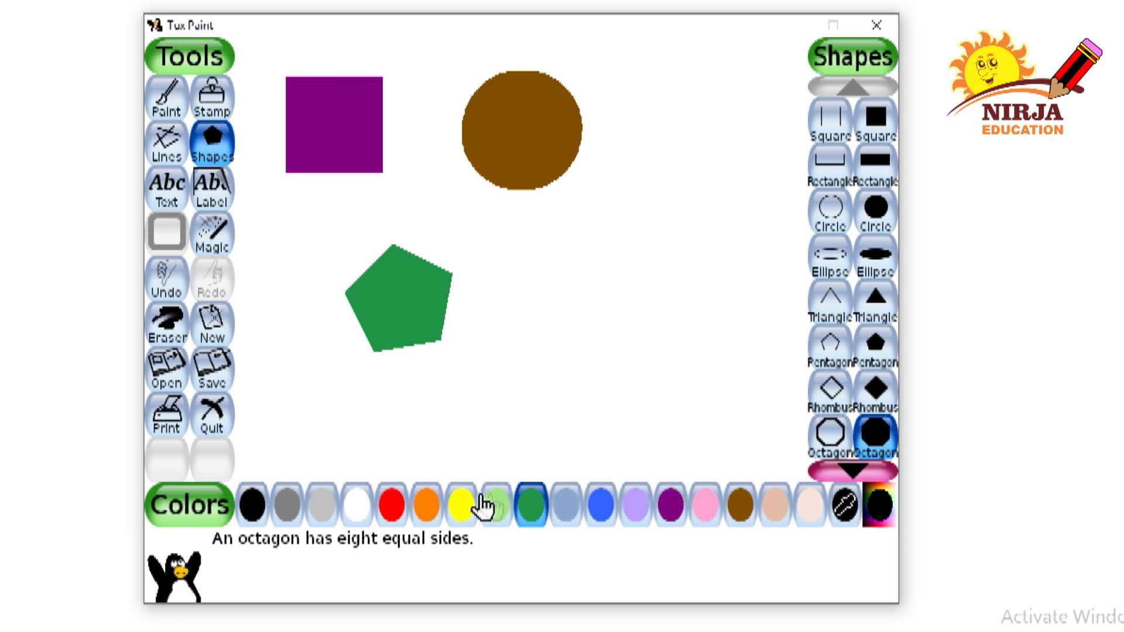
pyautogui.click(391, 504)
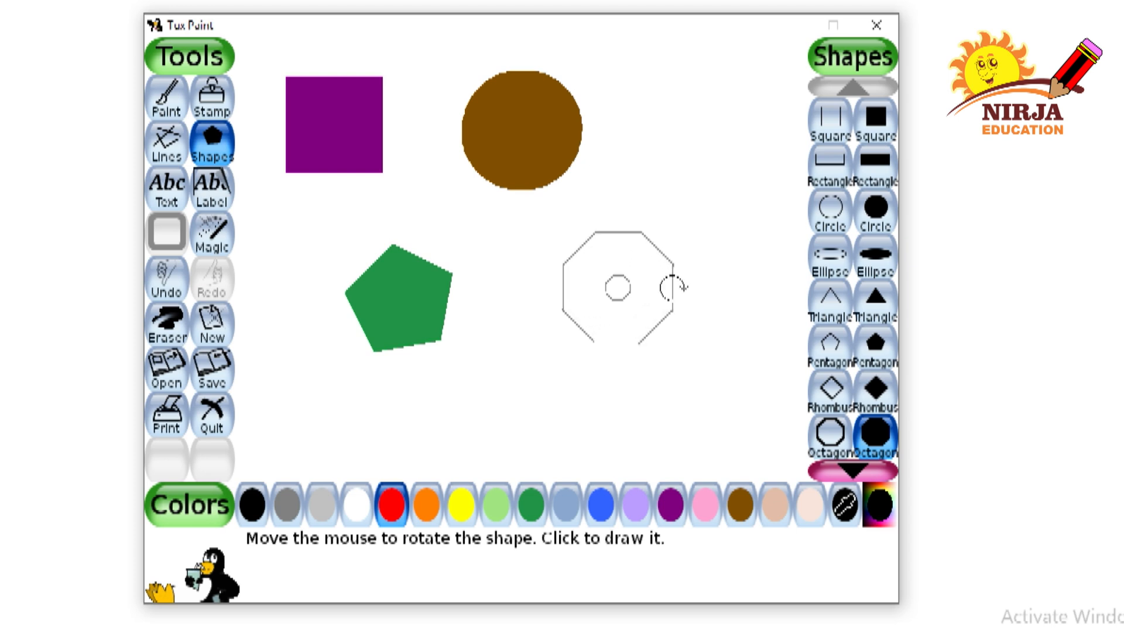
pyautogui.moveTo(684, 297)
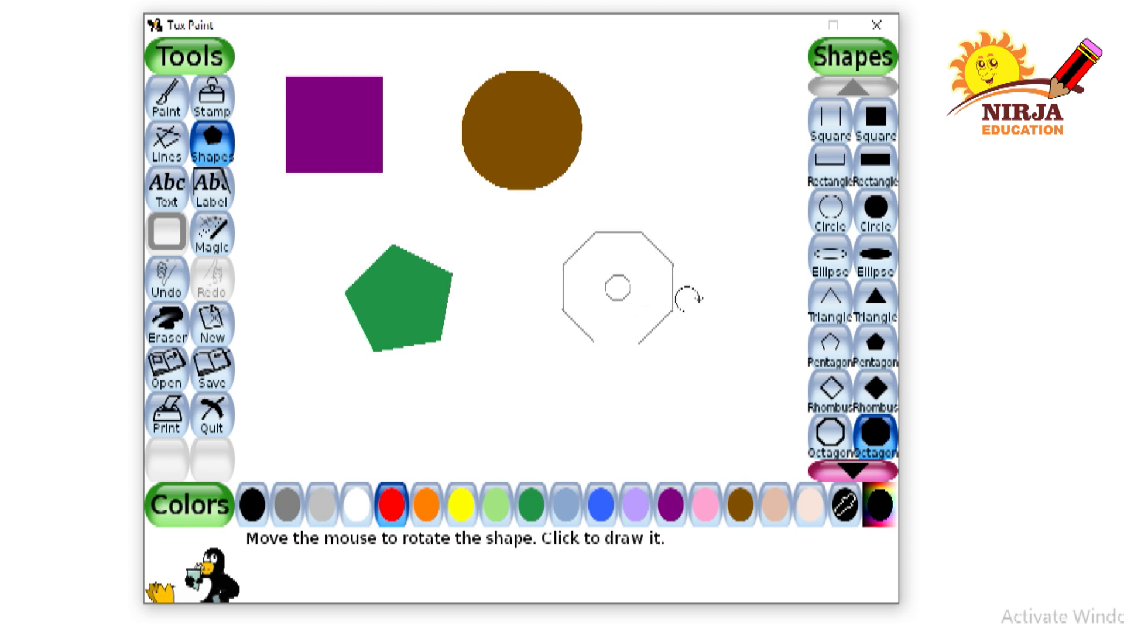
pyautogui.click(613, 290)
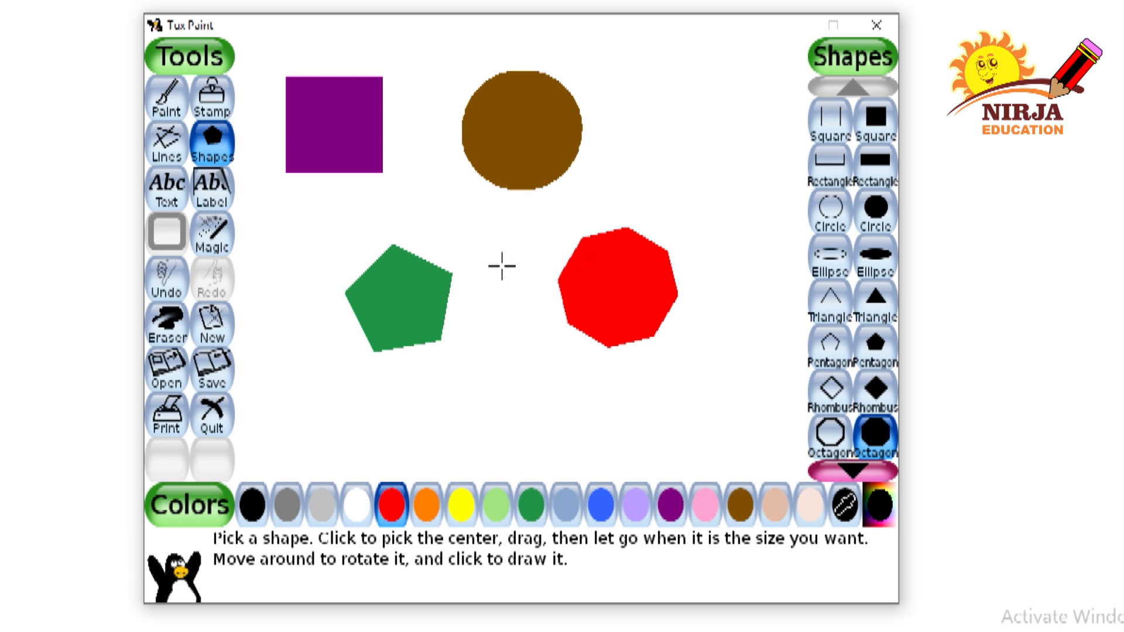
pyautogui.moveTo(212, 233)
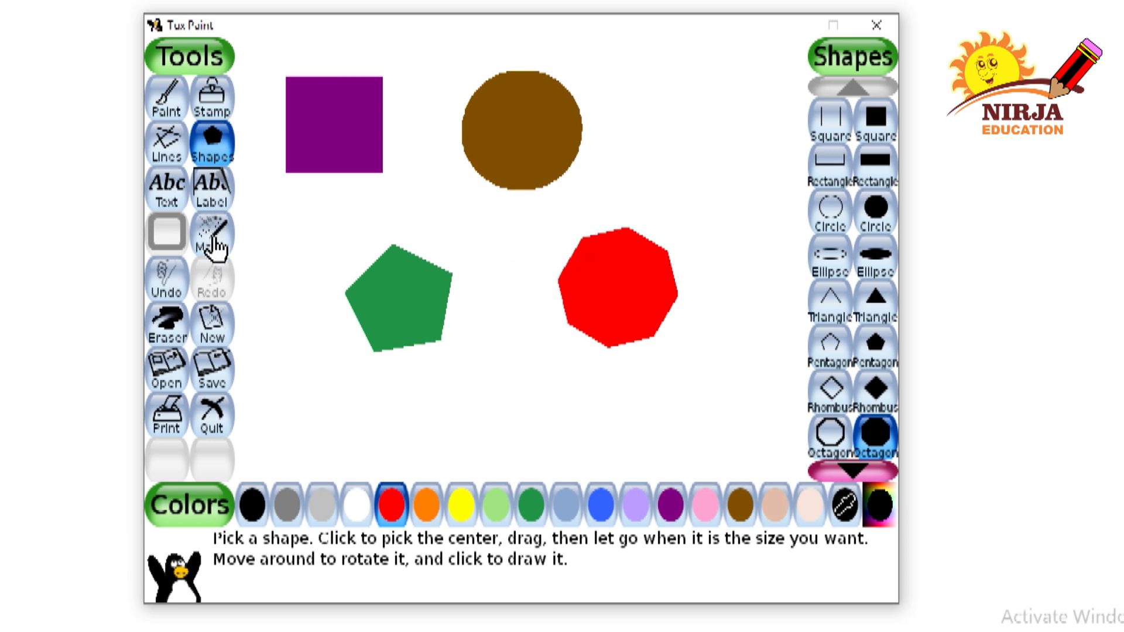
# - With Magic Edges, trace the square, circle, octagon and pentagon down to outlines
pyautogui.click(212, 233)
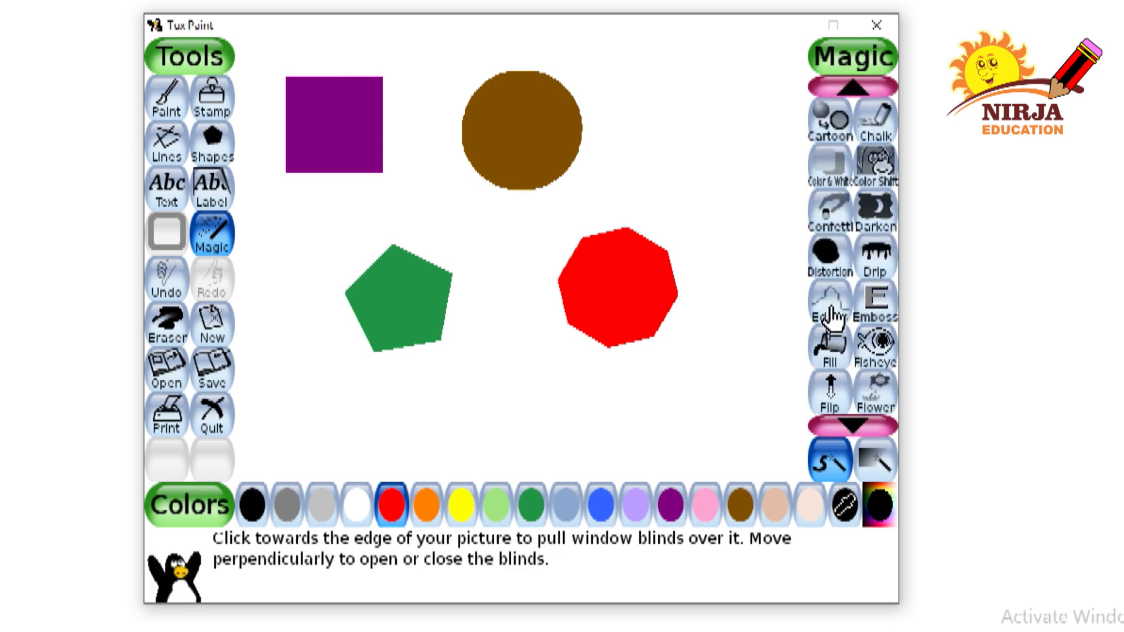
pyautogui.click(829, 301)
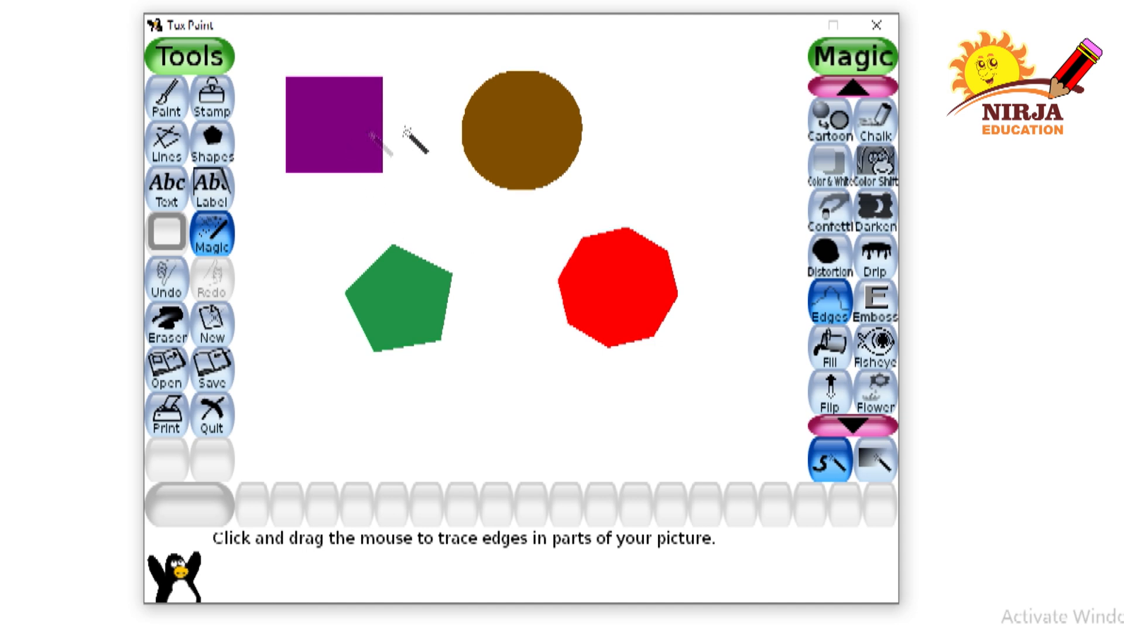
pyautogui.moveTo(556, 208)
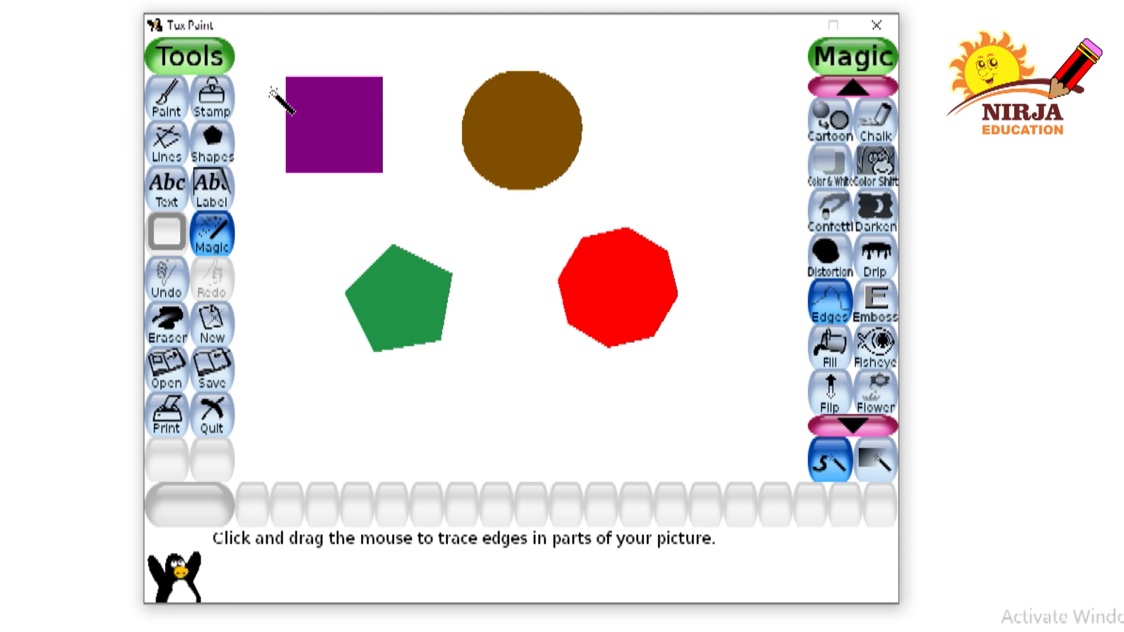
pyautogui.moveTo(287, 93); pyautogui.dragTo(380, 136)
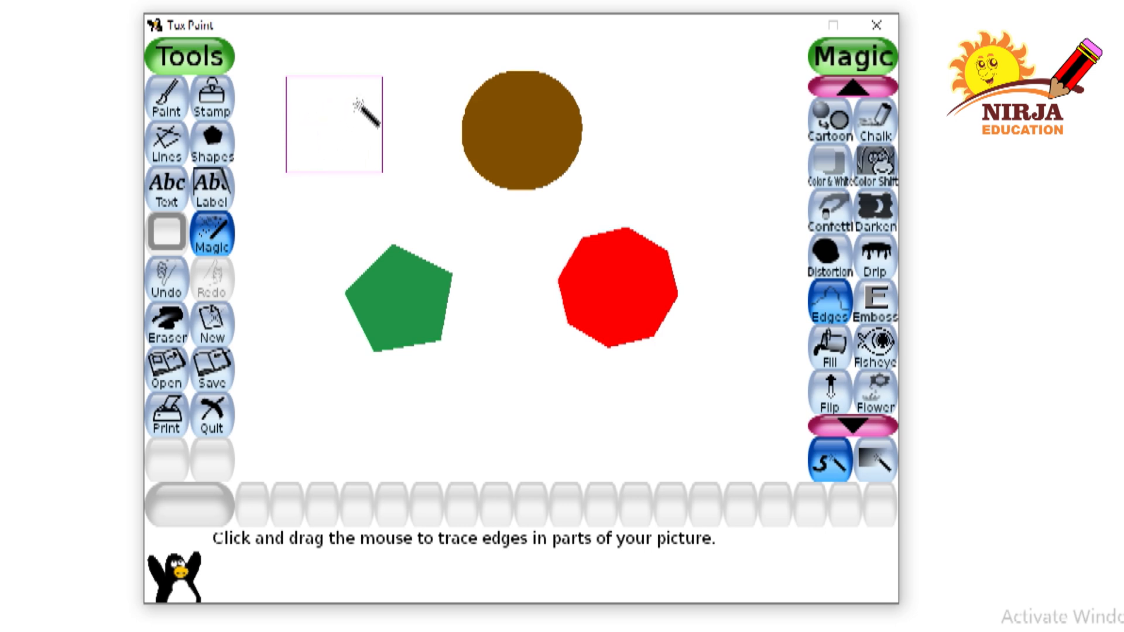
pyautogui.moveTo(466, 194)
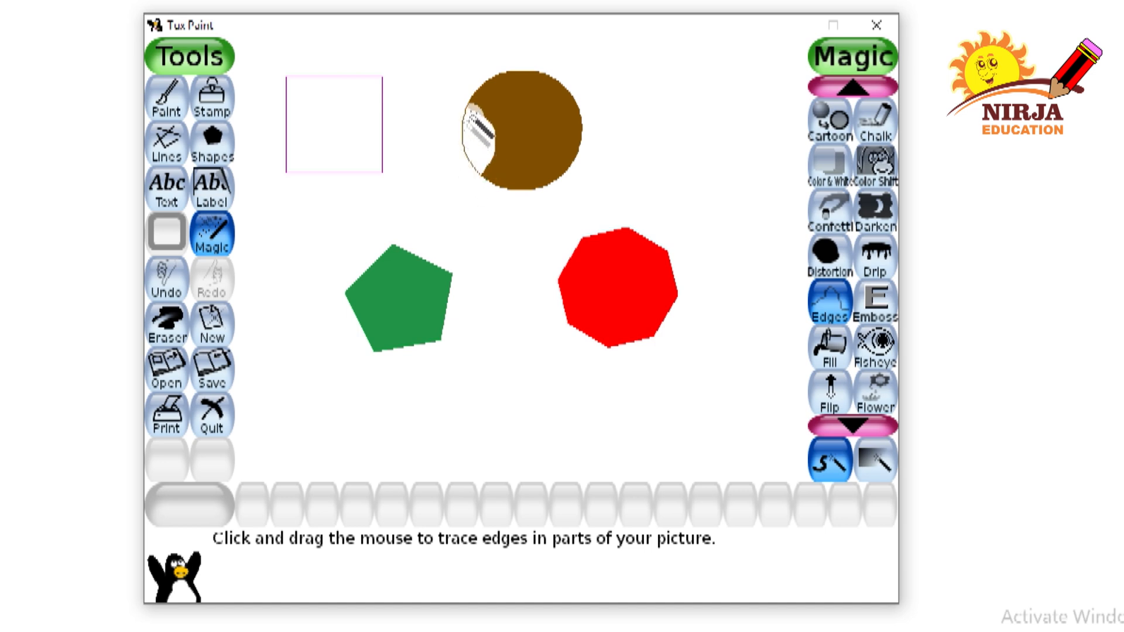
pyautogui.moveTo(472, 121); pyautogui.dragTo(566, 140)
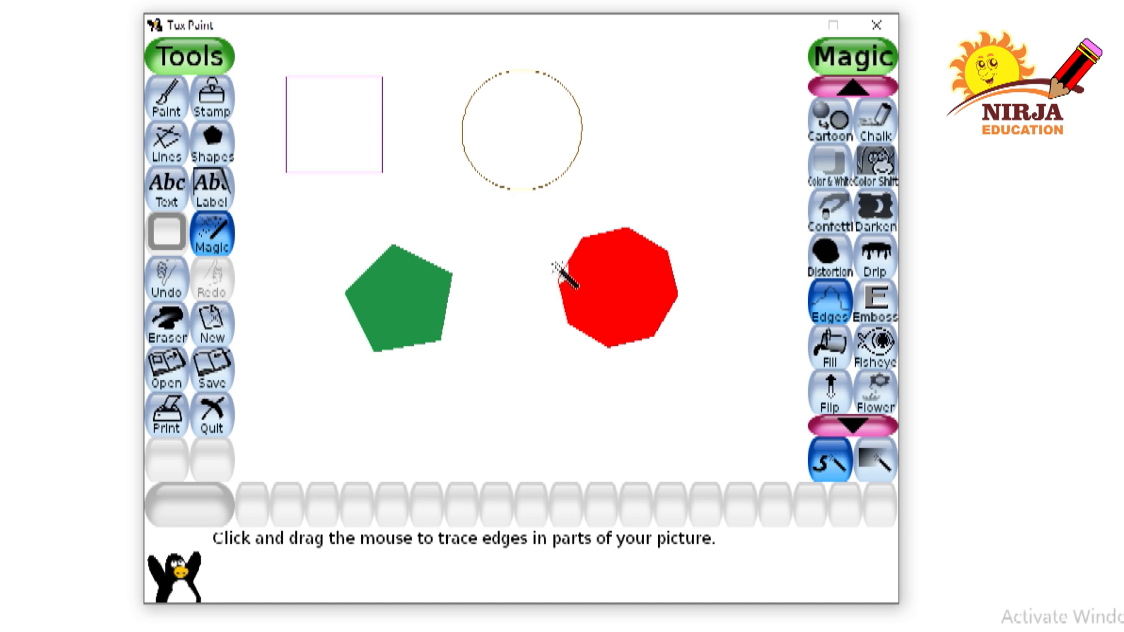
pyautogui.moveTo(563, 269); pyautogui.dragTo(674, 323)
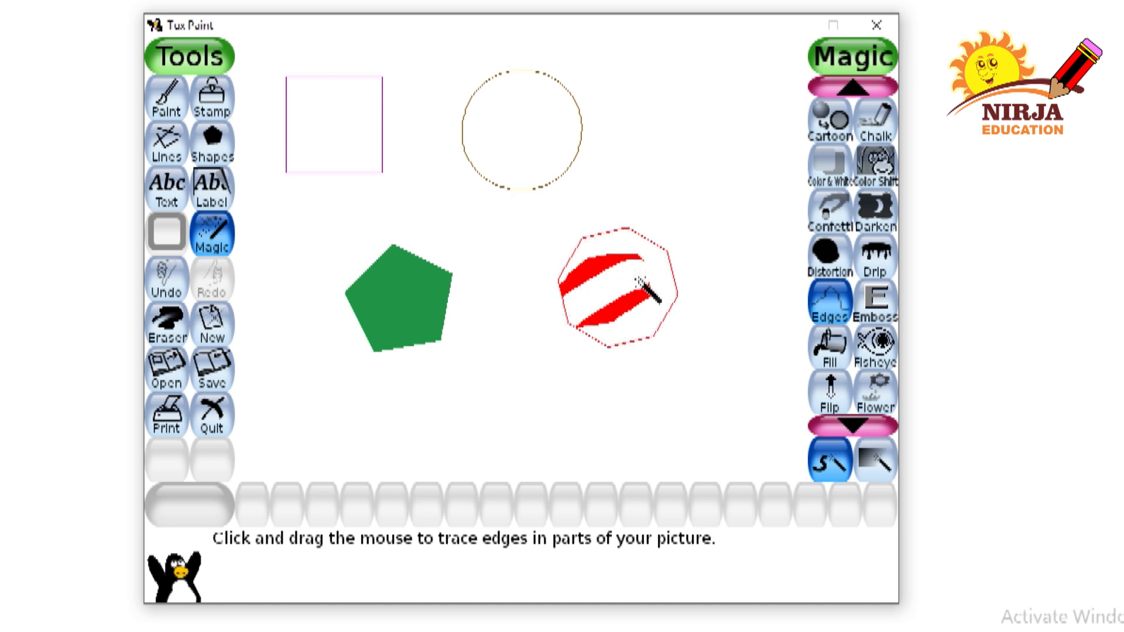
pyautogui.moveTo(645, 294); pyautogui.dragTo(594, 269)
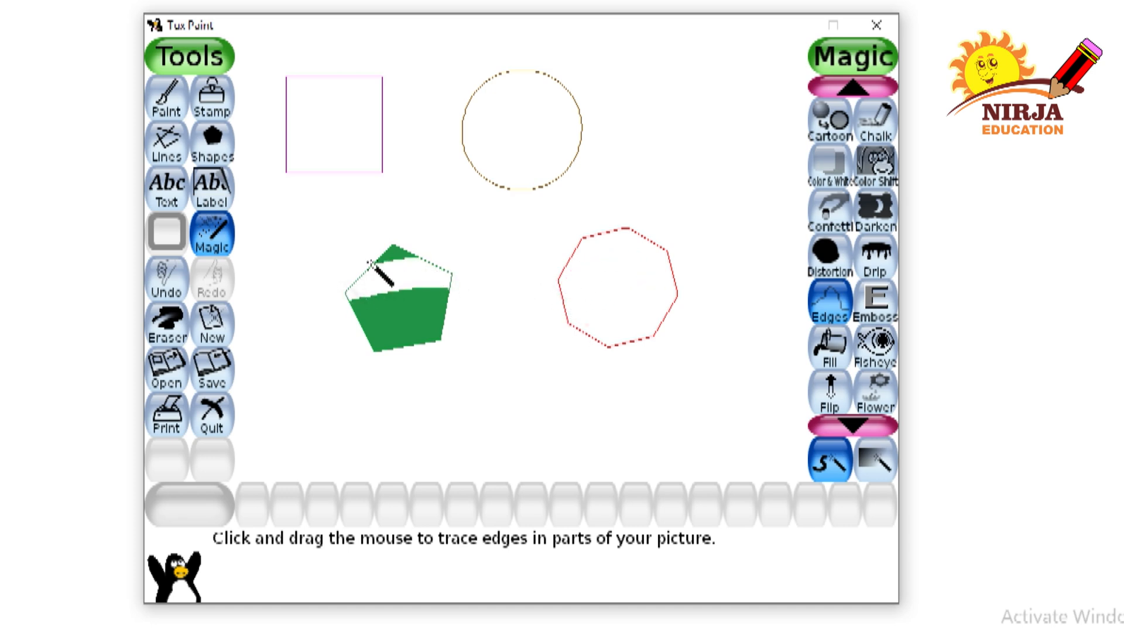
pyautogui.moveTo(387, 280); pyautogui.dragTo(383, 351)
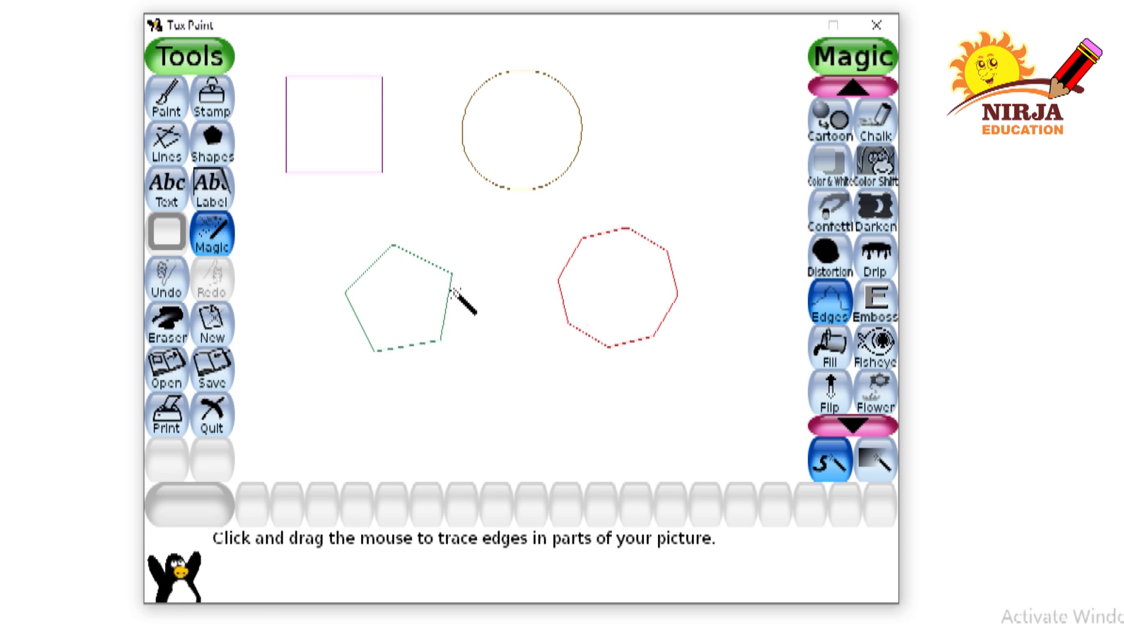
pyautogui.moveTo(530, 258)
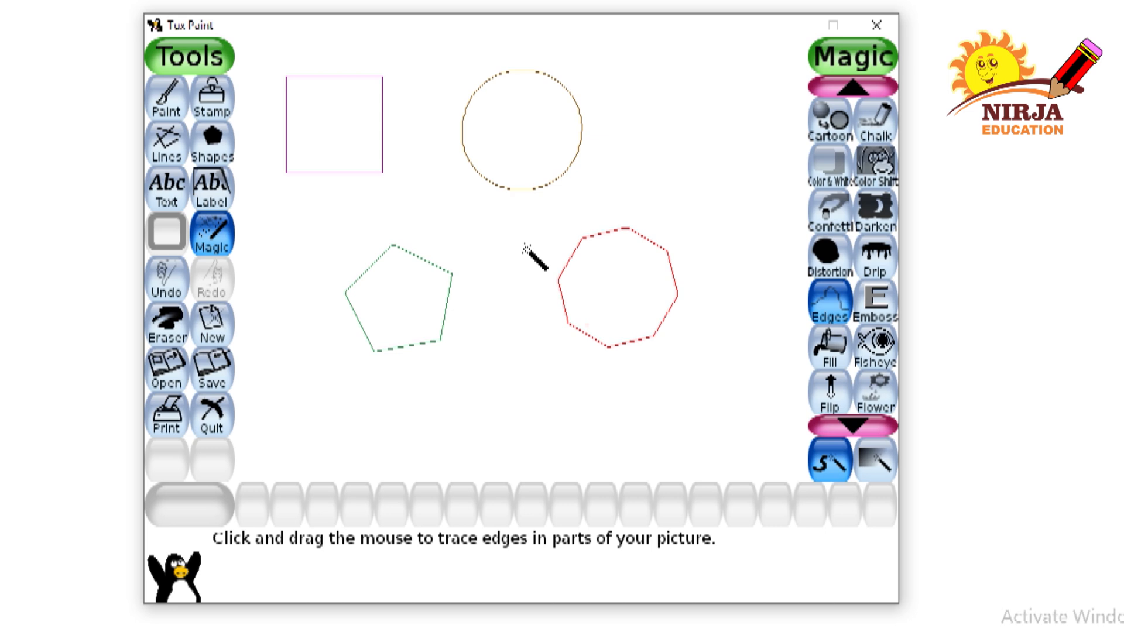
pyautogui.moveTo(706, 342)
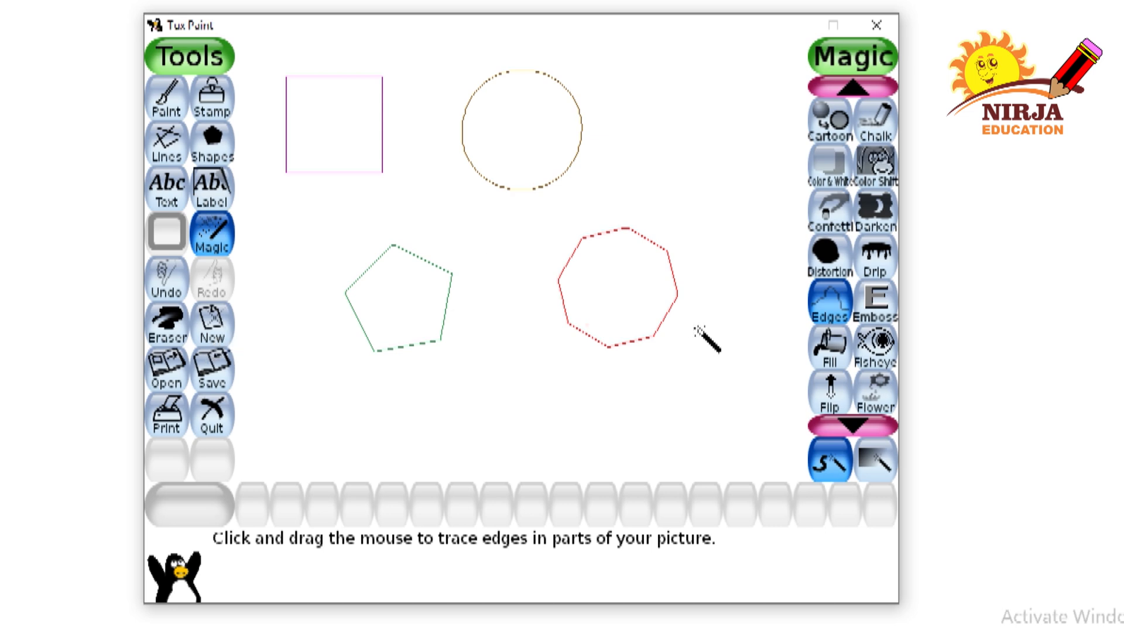
# - Select Magic Fill and fill the square light green
pyautogui.click(829, 348)
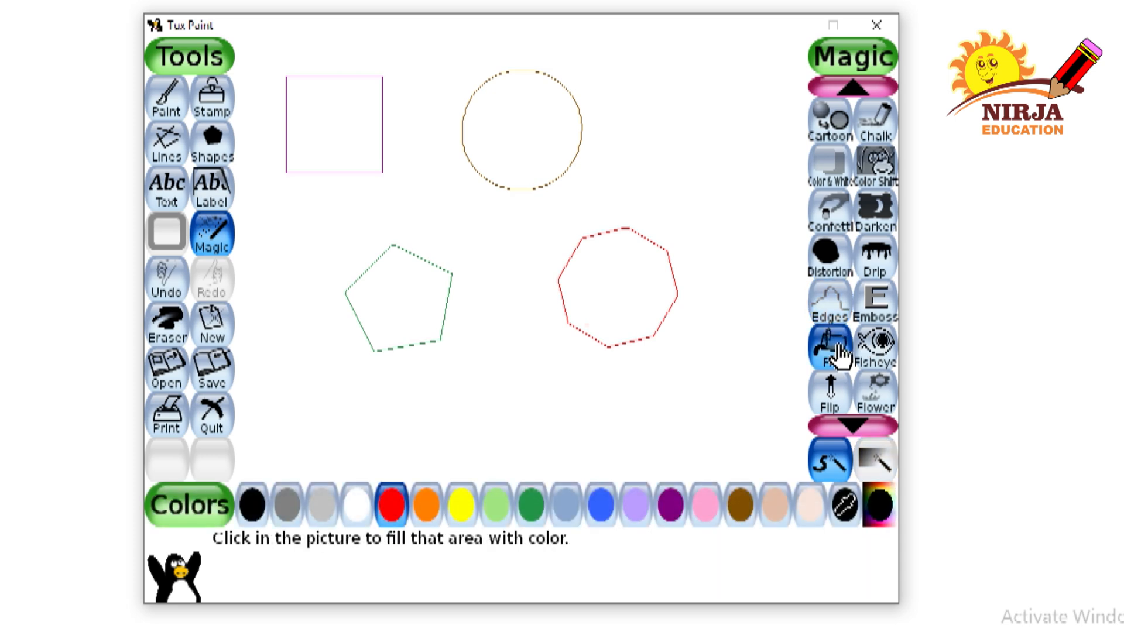
pyautogui.moveTo(501, 523)
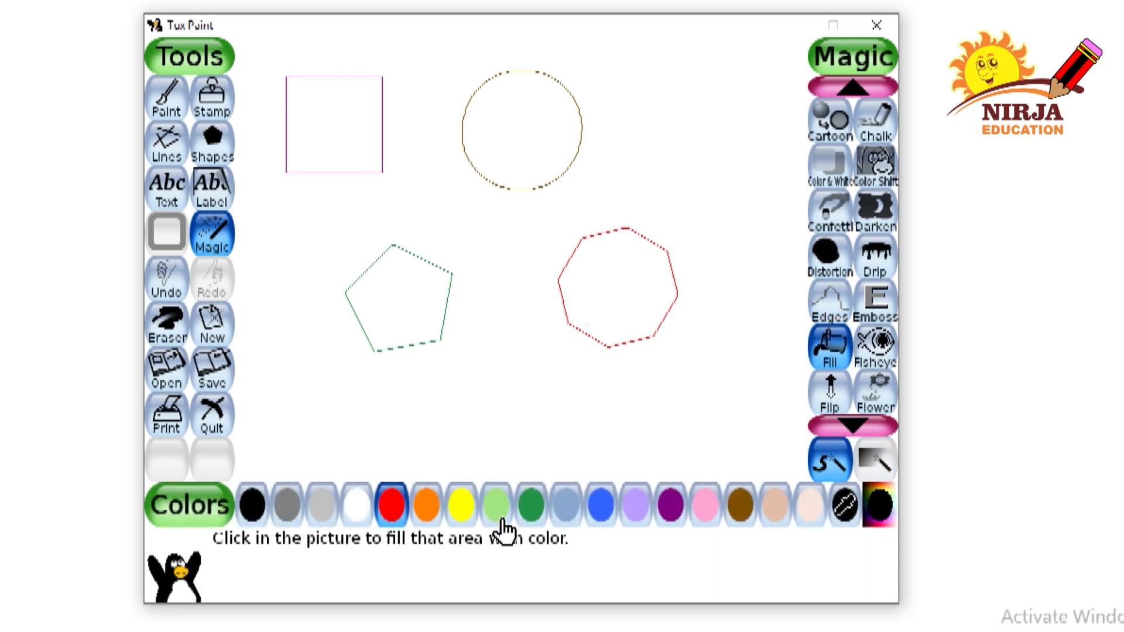
pyautogui.click(495, 505)
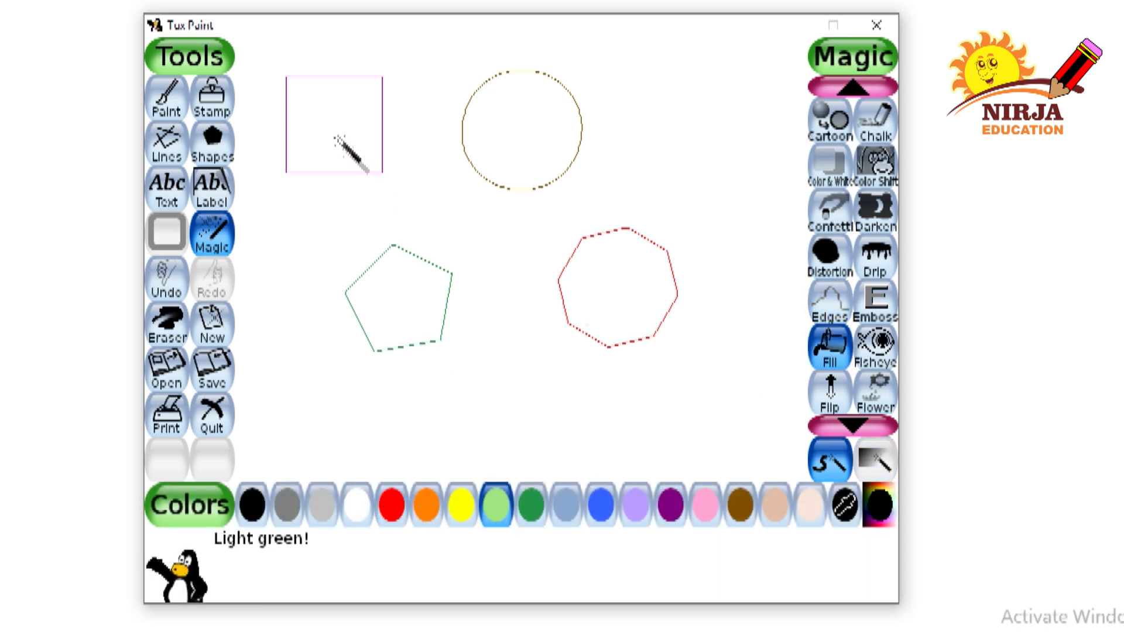
pyautogui.click(333, 129)
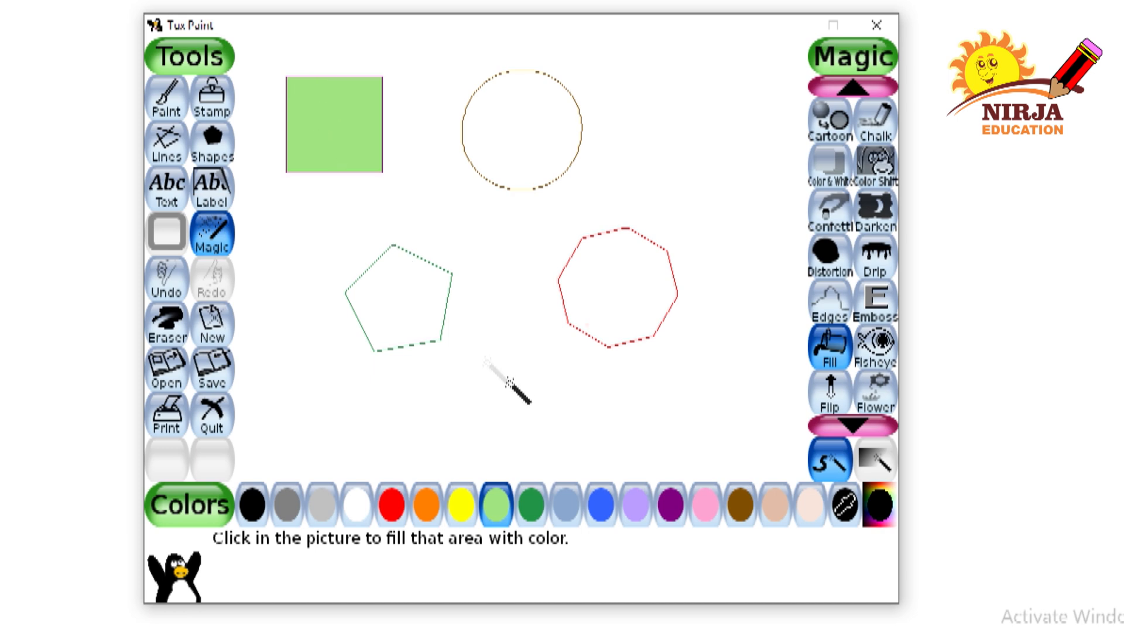
# - Fill the octagon pink, the pentagon light grey and the circle lavender
pyautogui.click(772, 505)
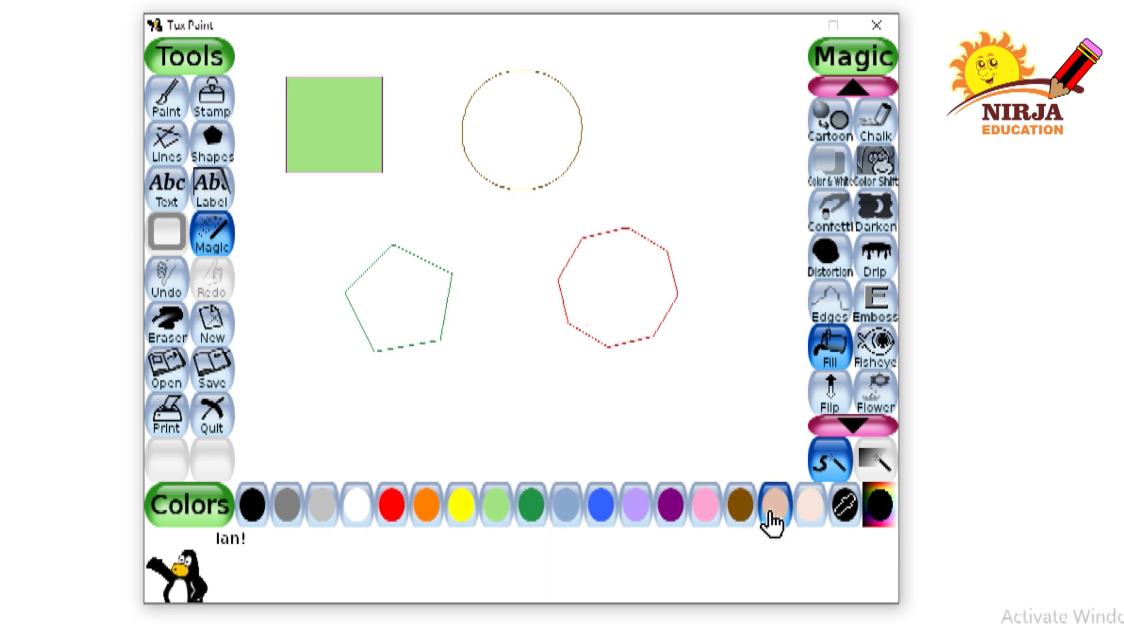
pyautogui.click(706, 505)
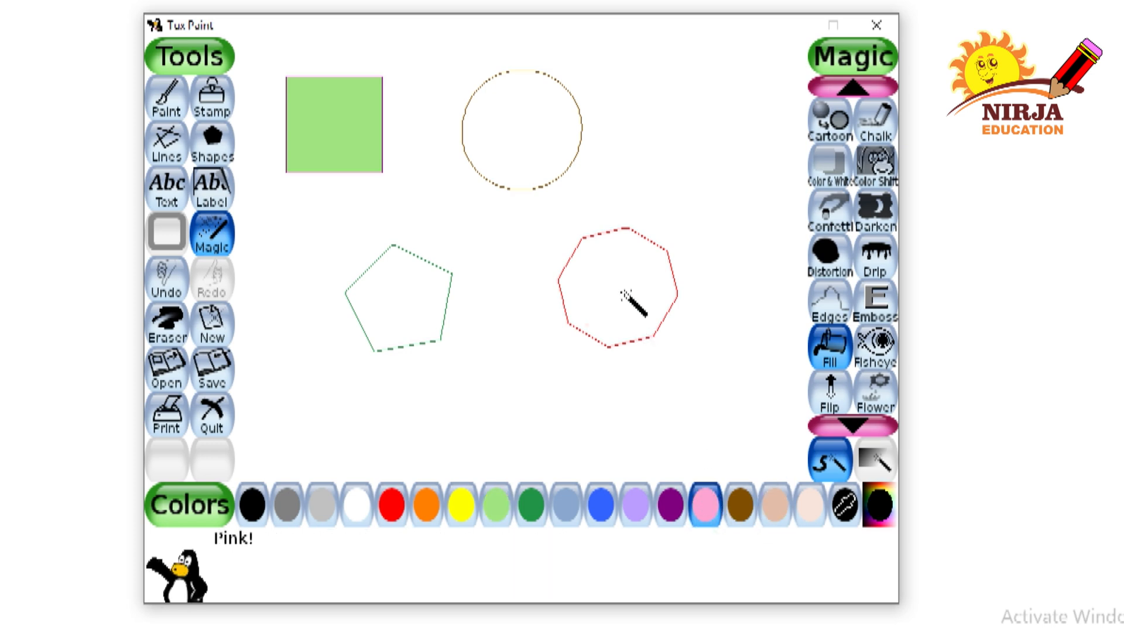
pyautogui.click(620, 292)
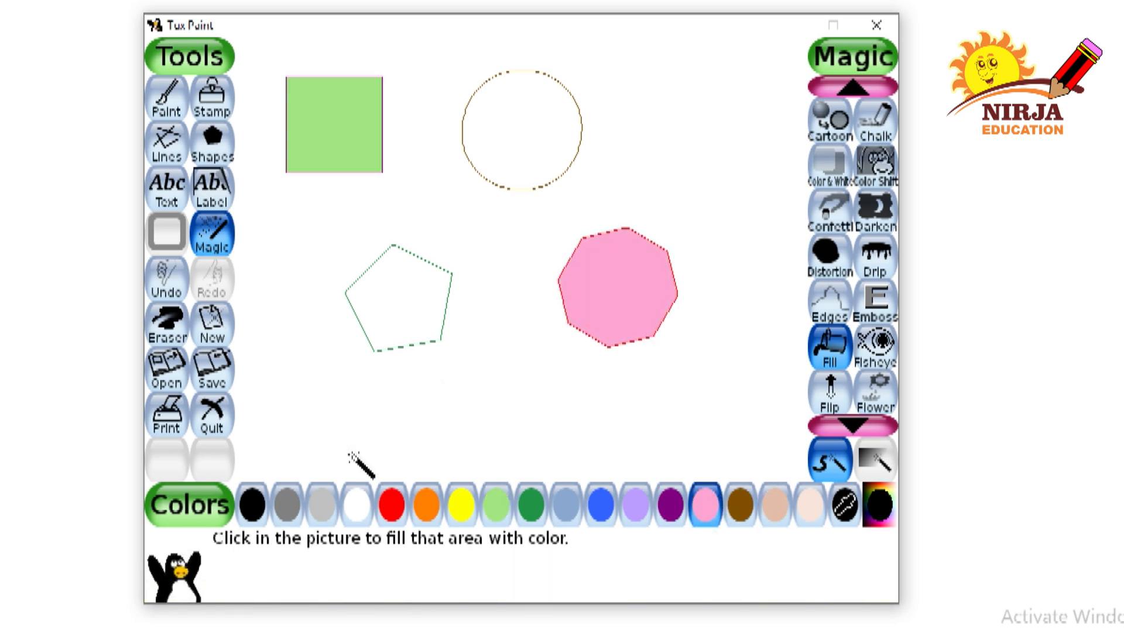
pyautogui.click(321, 504)
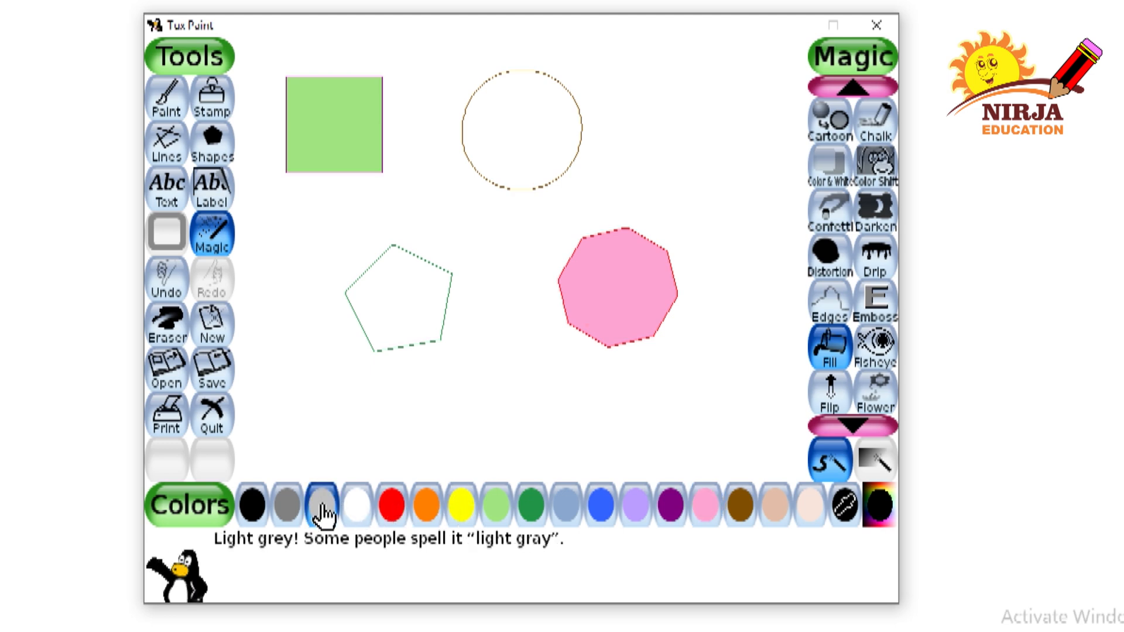
pyautogui.click(390, 298)
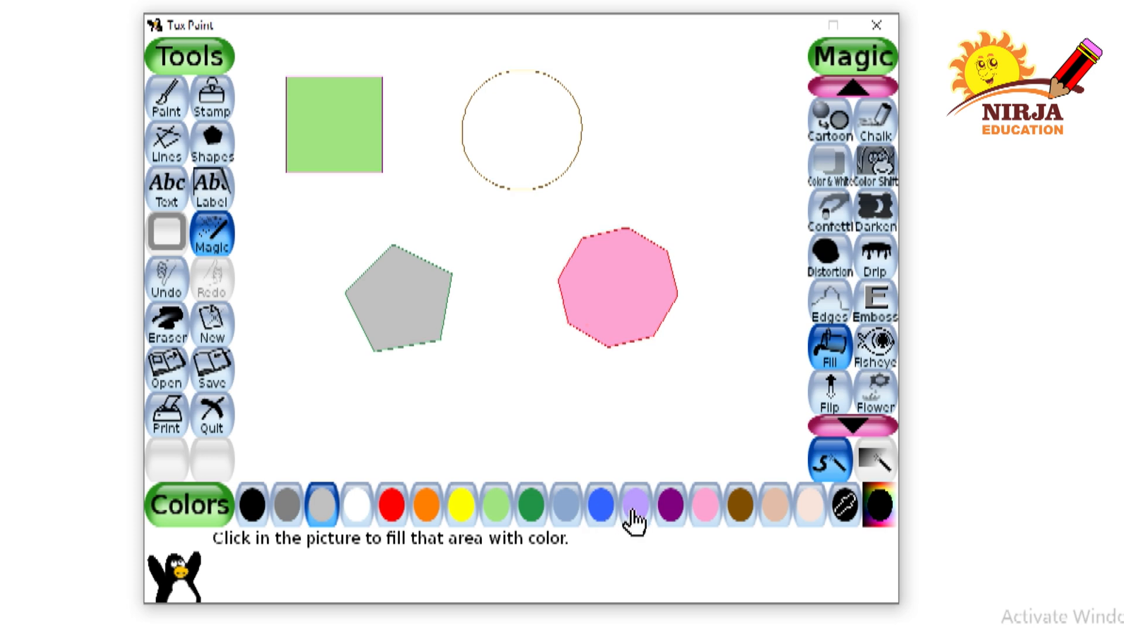
pyautogui.click(633, 505)
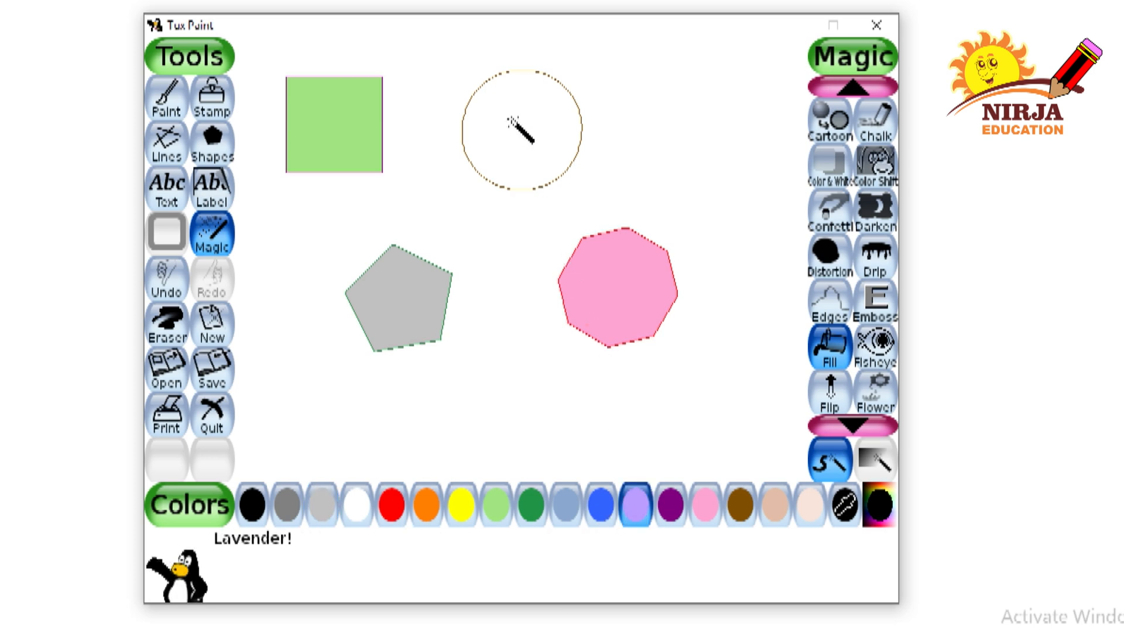
pyautogui.click(520, 133)
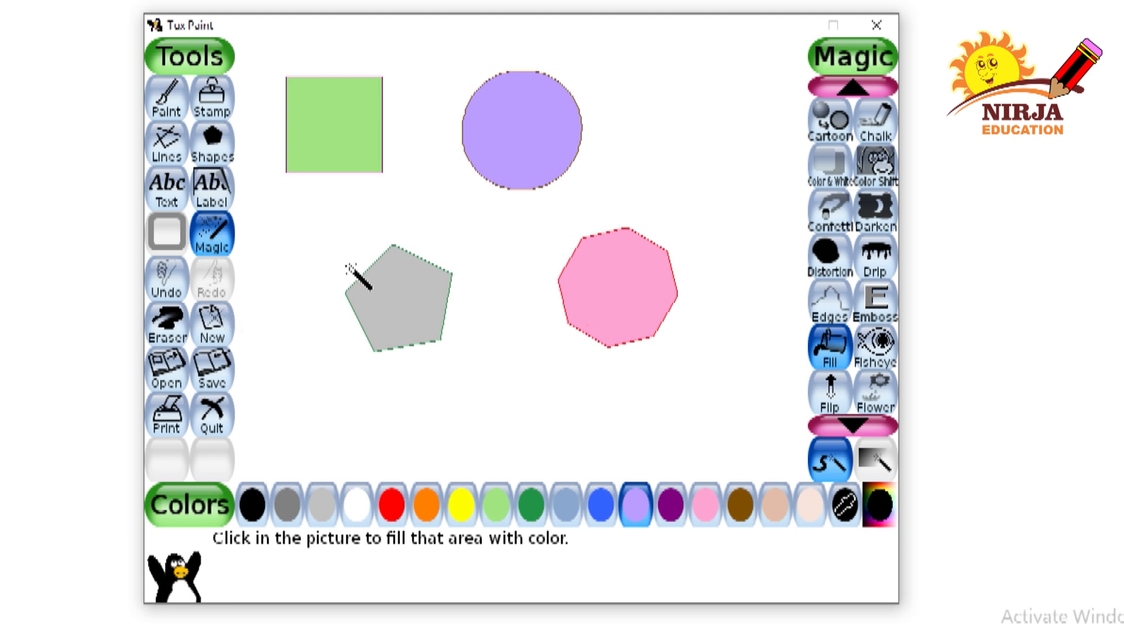
pyautogui.moveTo(323, 254)
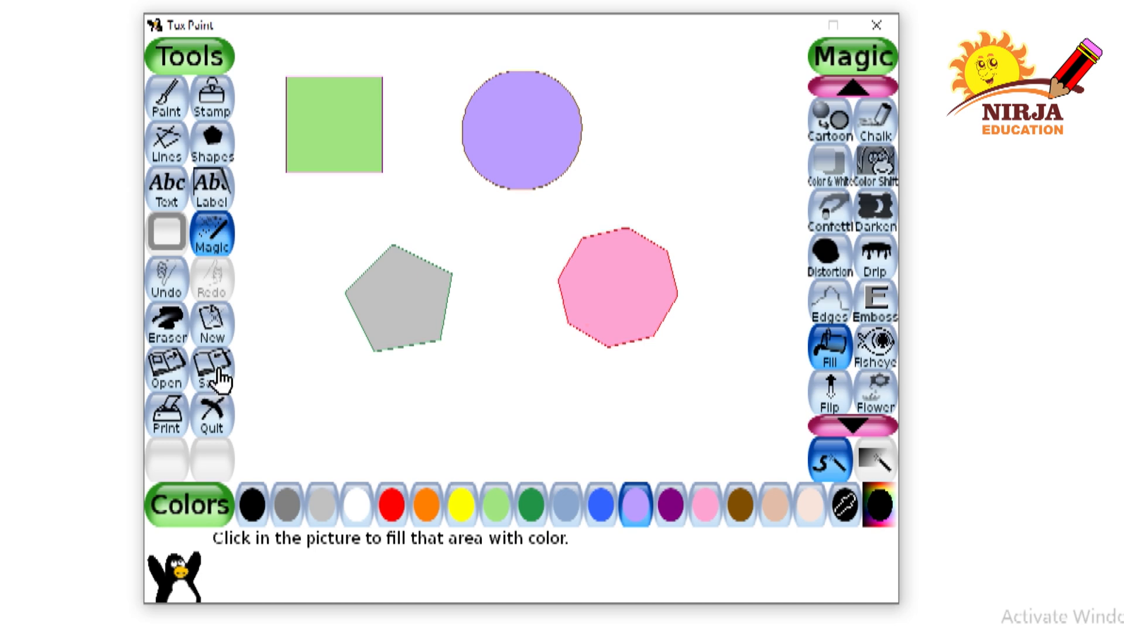
# - Save the filled-shapes picture and start a new blank white canvas
pyautogui.click(212, 366)
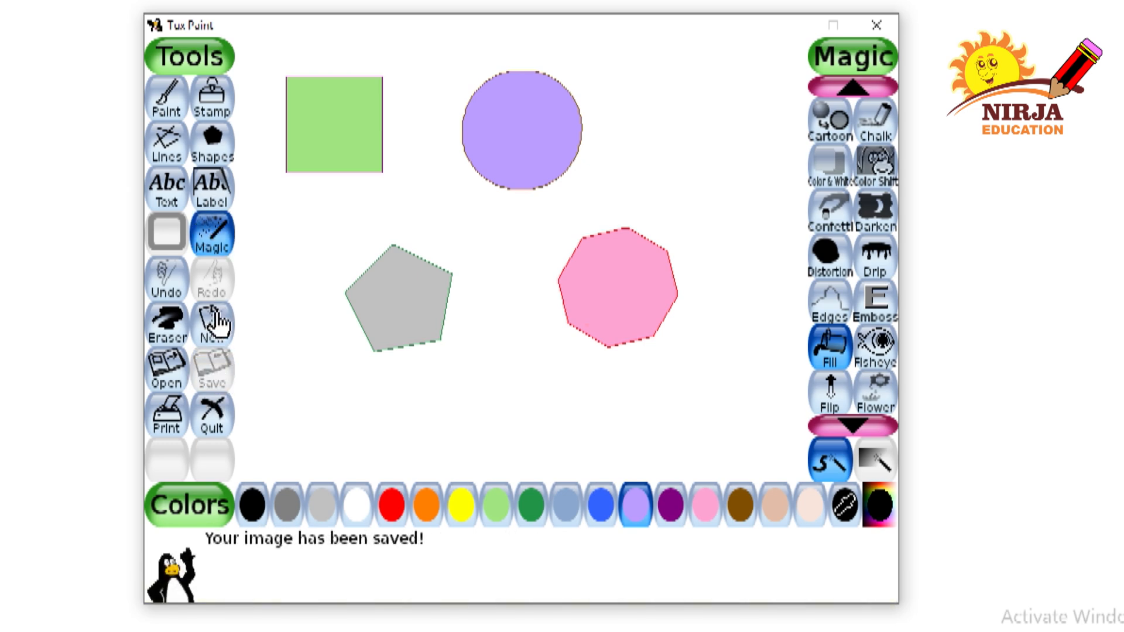
pyautogui.click(212, 322)
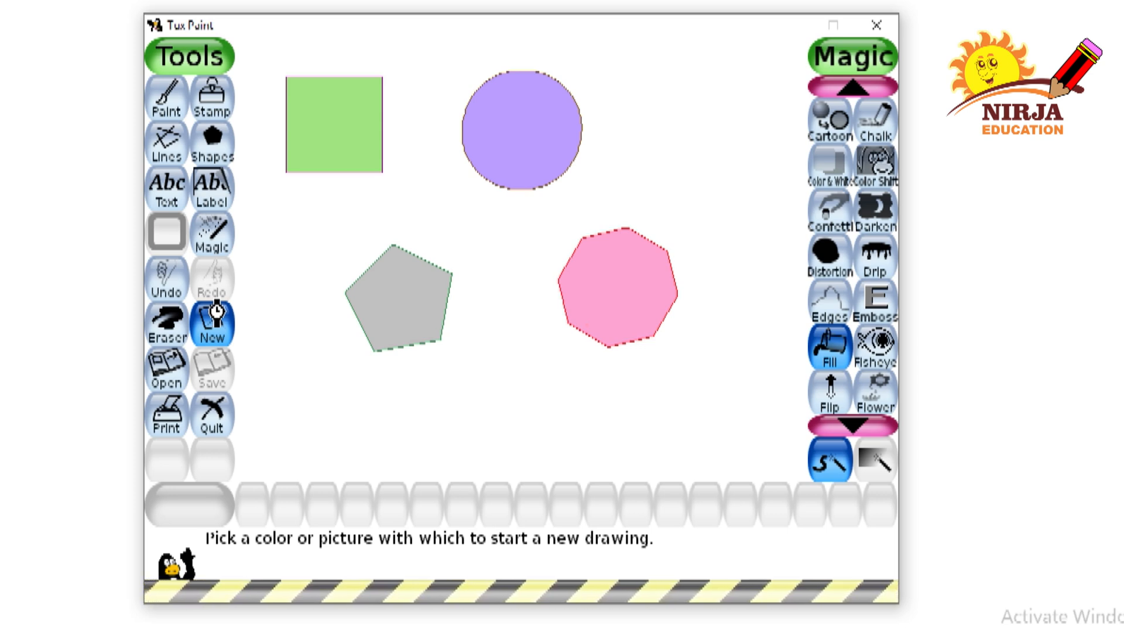
pyautogui.click(211, 323)
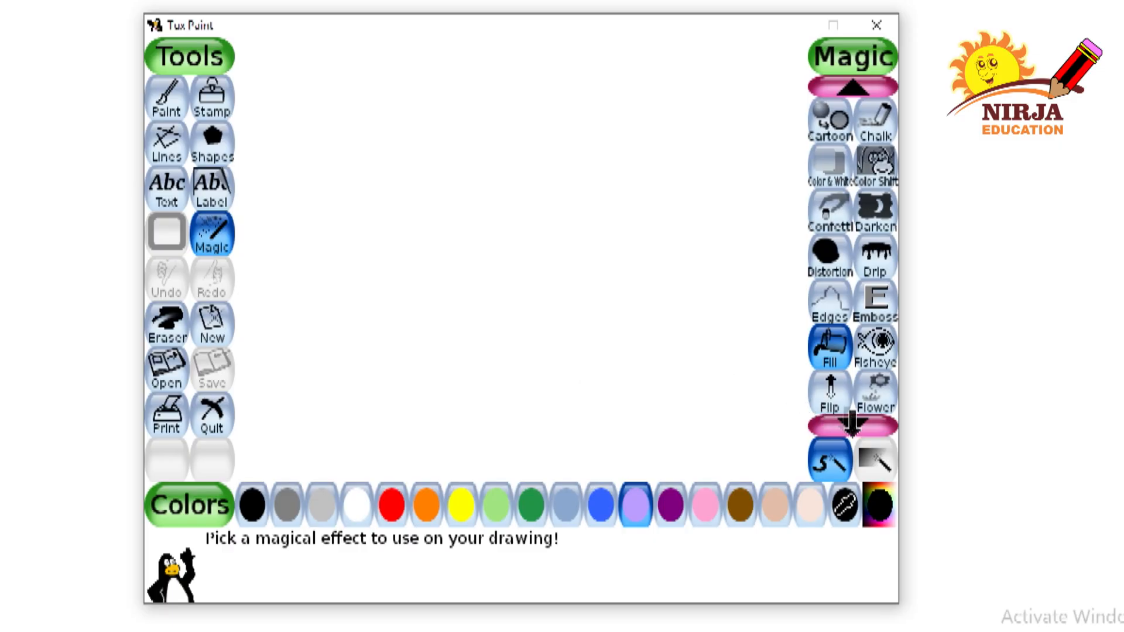
# - Scroll down the Magic effects list and select the Tiles effect
pyautogui.click(853, 425)
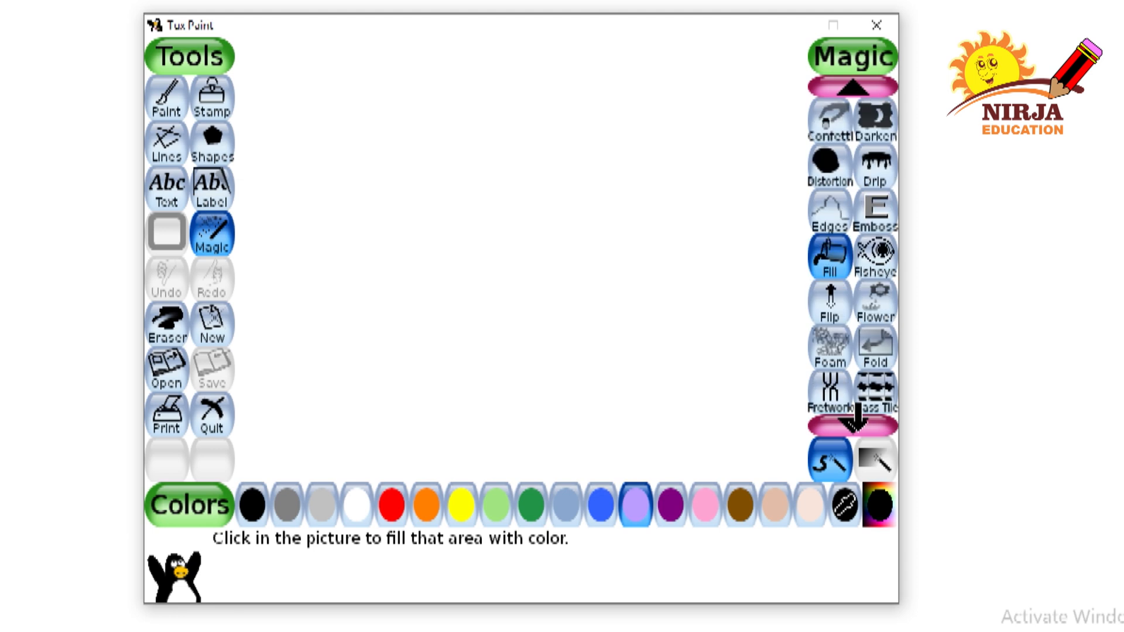
pyautogui.click(853, 426)
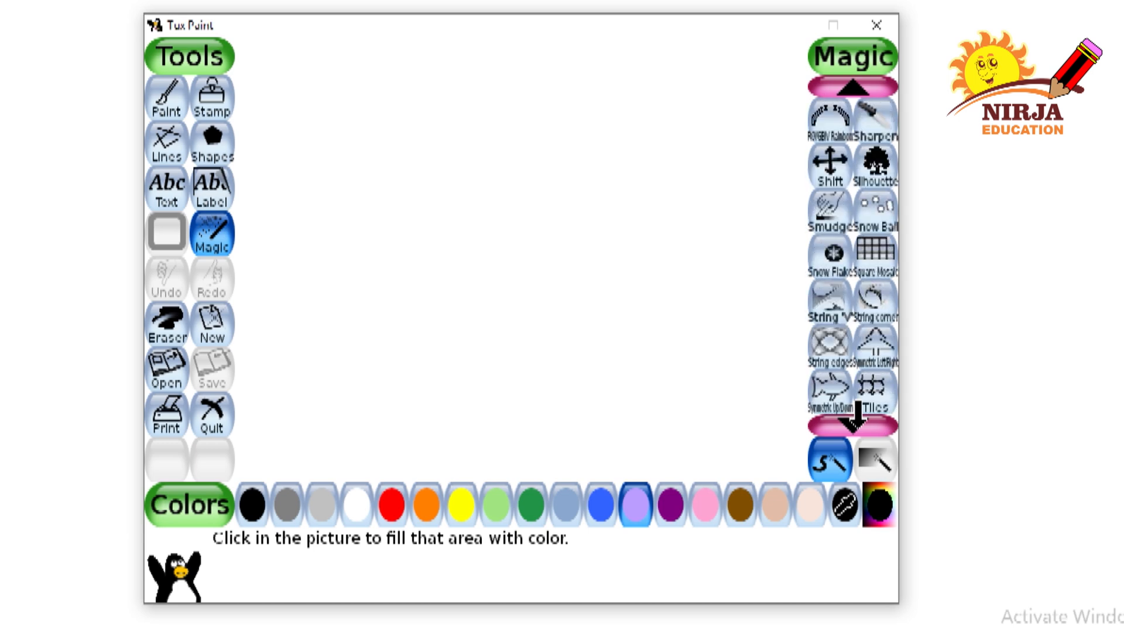
pyautogui.click(851, 425)
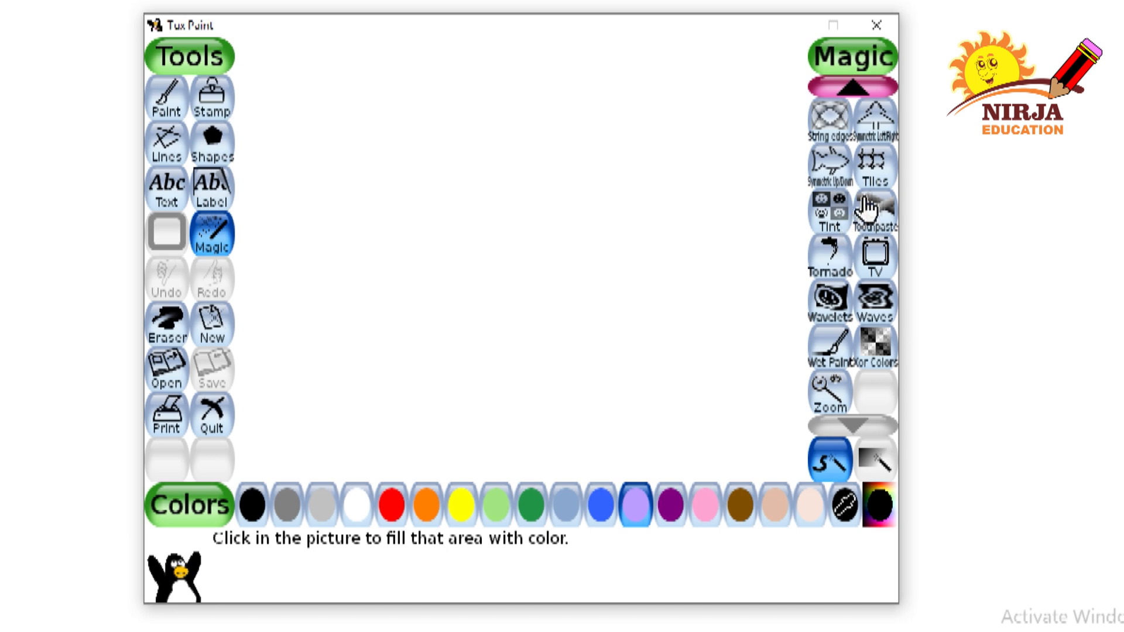
pyautogui.click(875, 168)
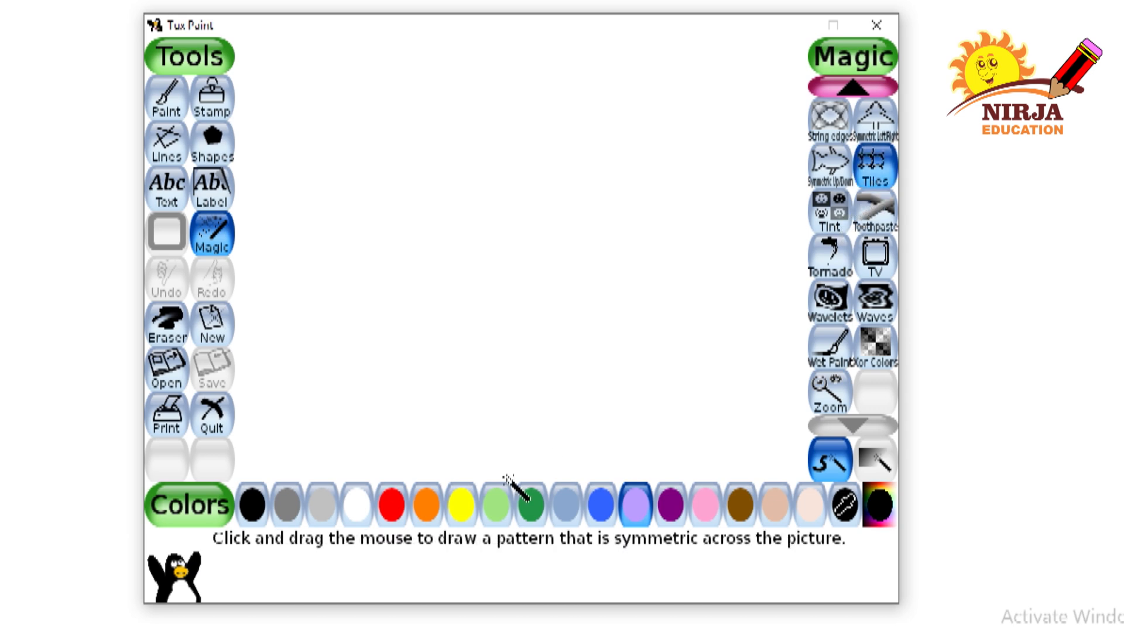
# - Choose red and drag across the canvas to draw the Tiles pattern
pyautogui.click(390, 506)
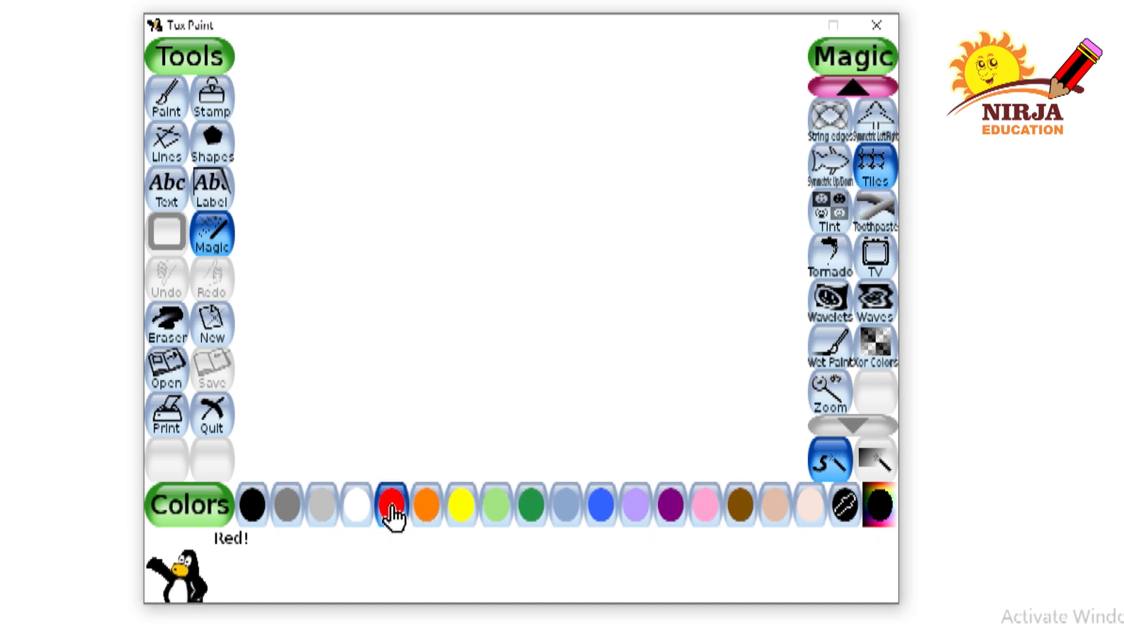
pyautogui.moveTo(515, 226)
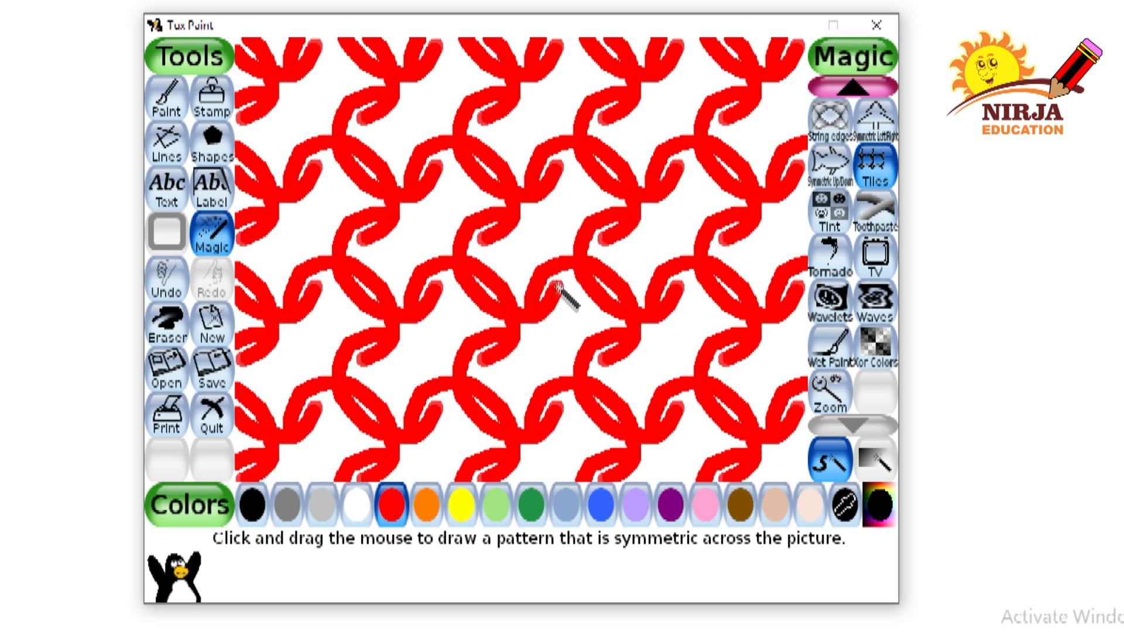
pyautogui.moveTo(559, 294); pyautogui.dragTo(552, 222)
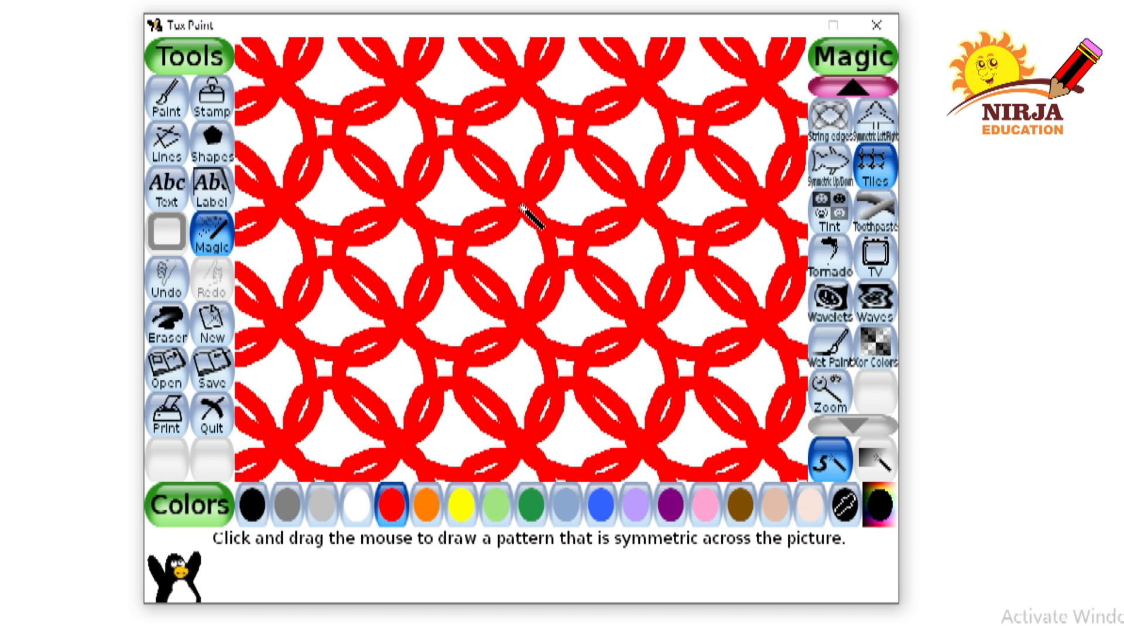
pyautogui.moveTo(280, 201)
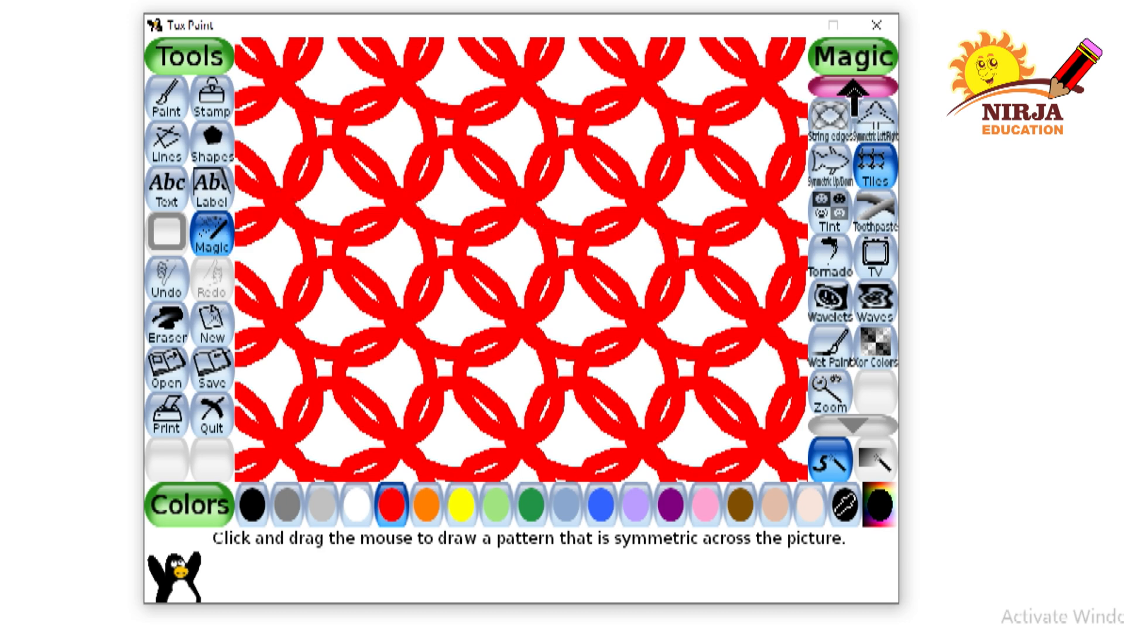
# - Scroll the Magic list back to the first page and choose Fill with orange
pyautogui.click(852, 427)
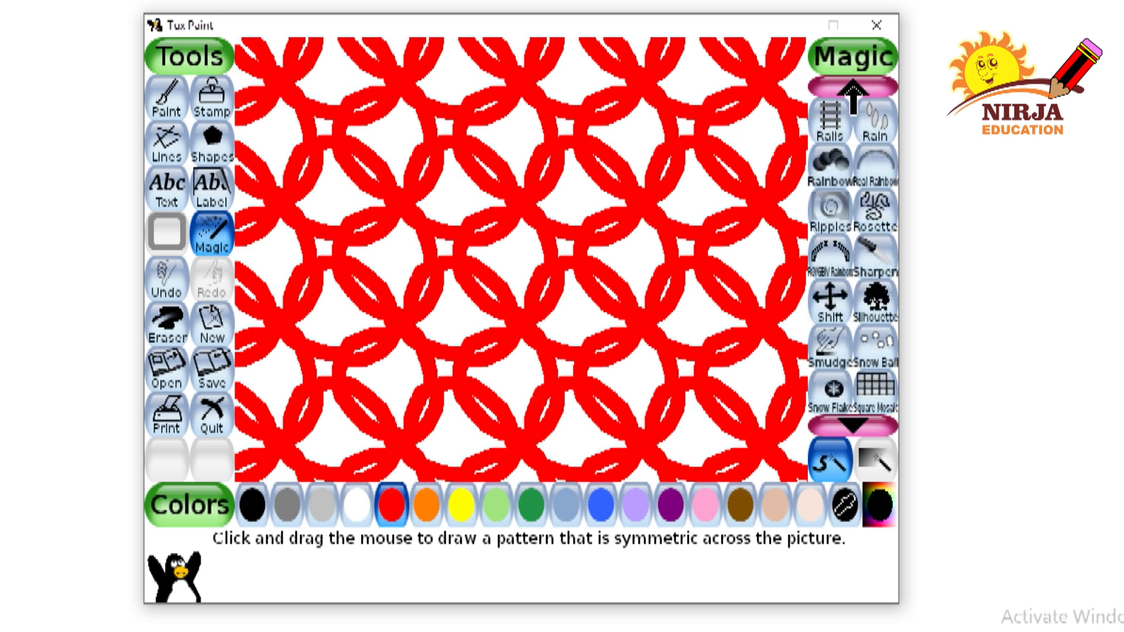
pyautogui.click(853, 425)
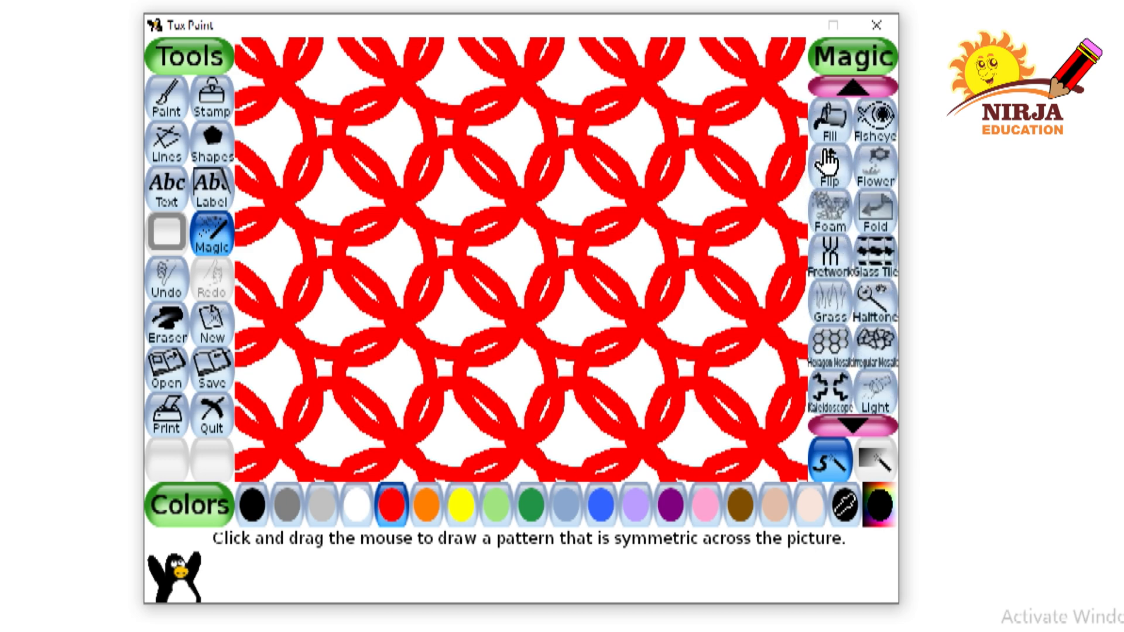
pyautogui.click(829, 122)
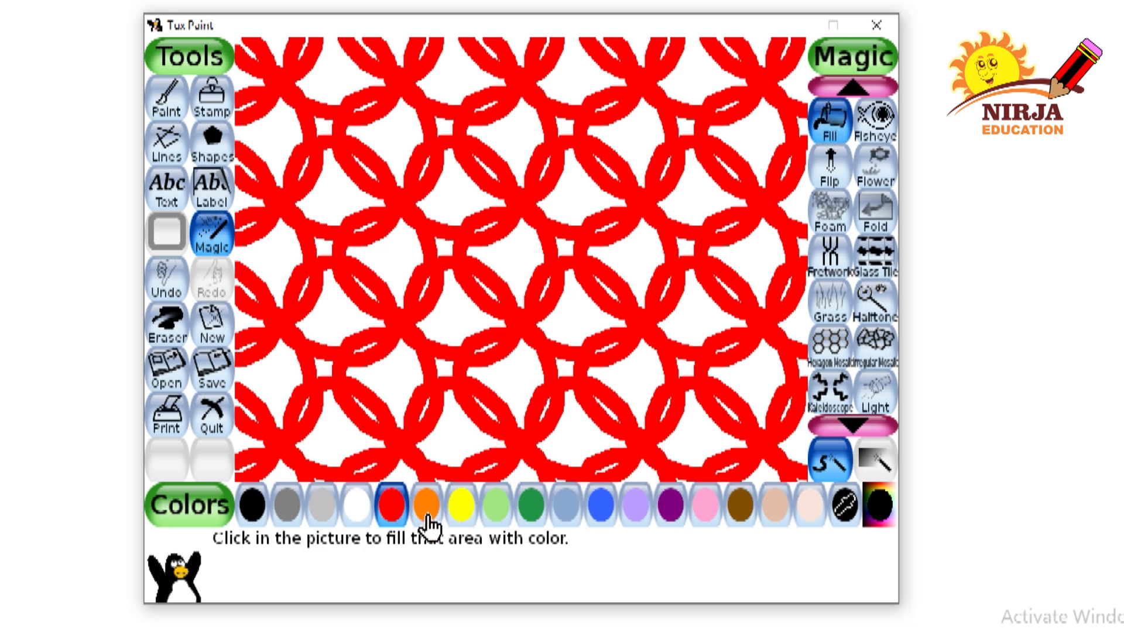
pyautogui.click(424, 505)
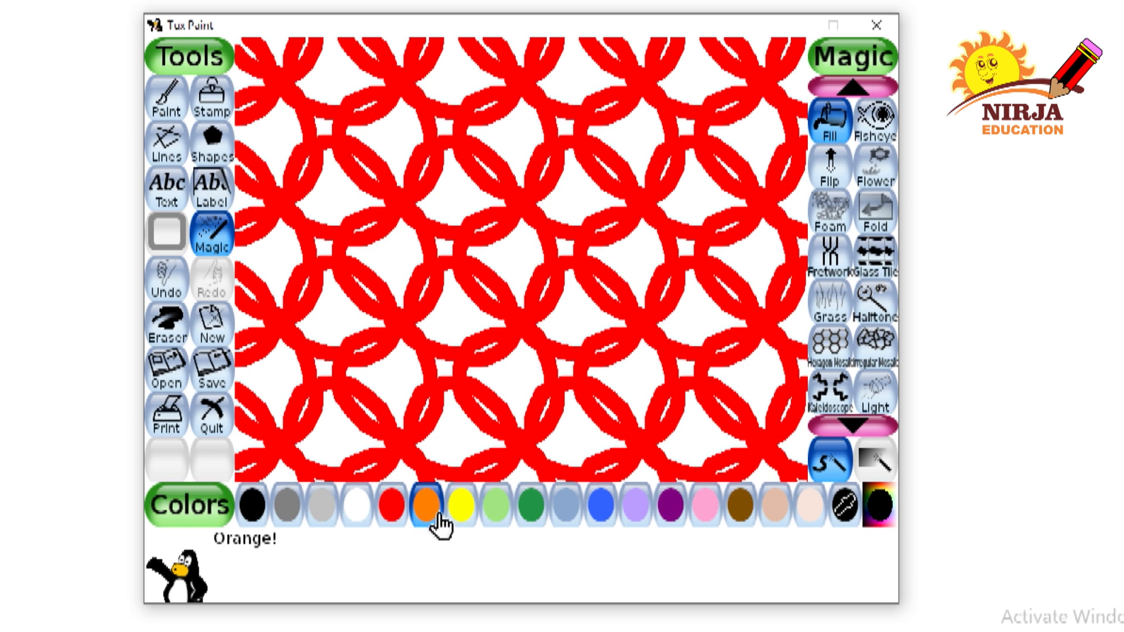
pyautogui.moveTo(372, 419)
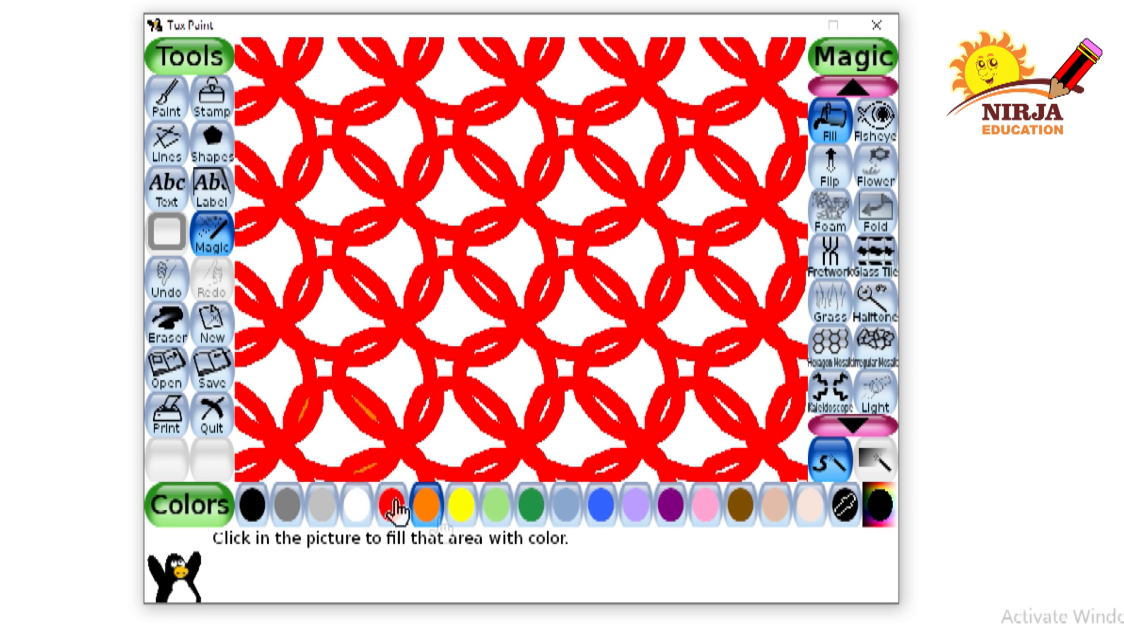
# - Fill the white gaps at the lower left, left edge and centre with yellow
pyautogui.click(464, 505)
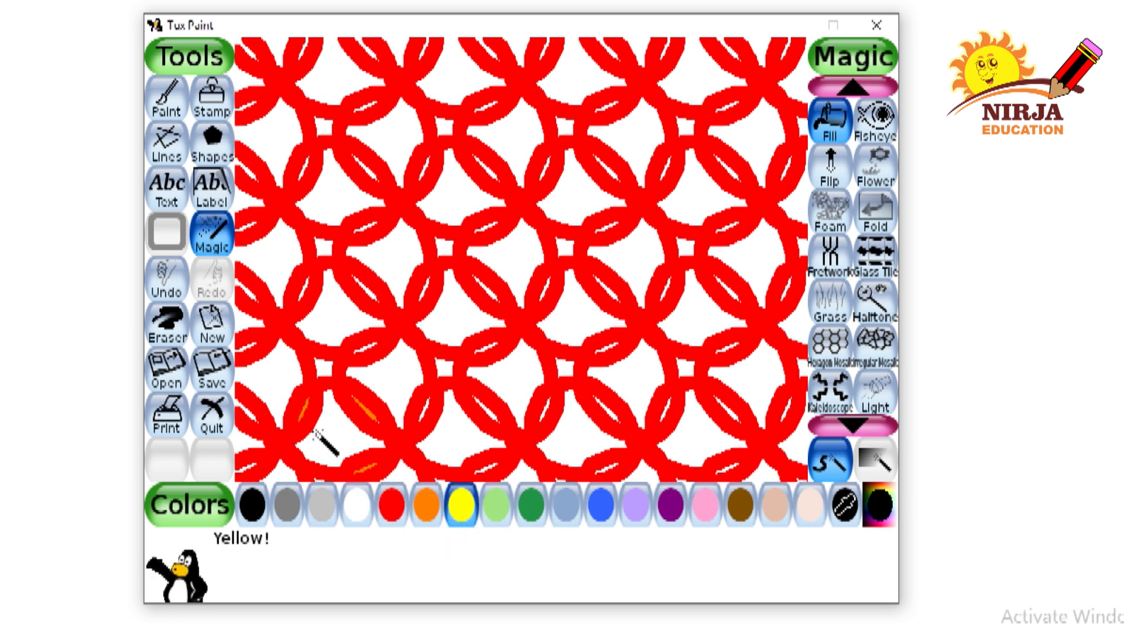
pyautogui.click(337, 441)
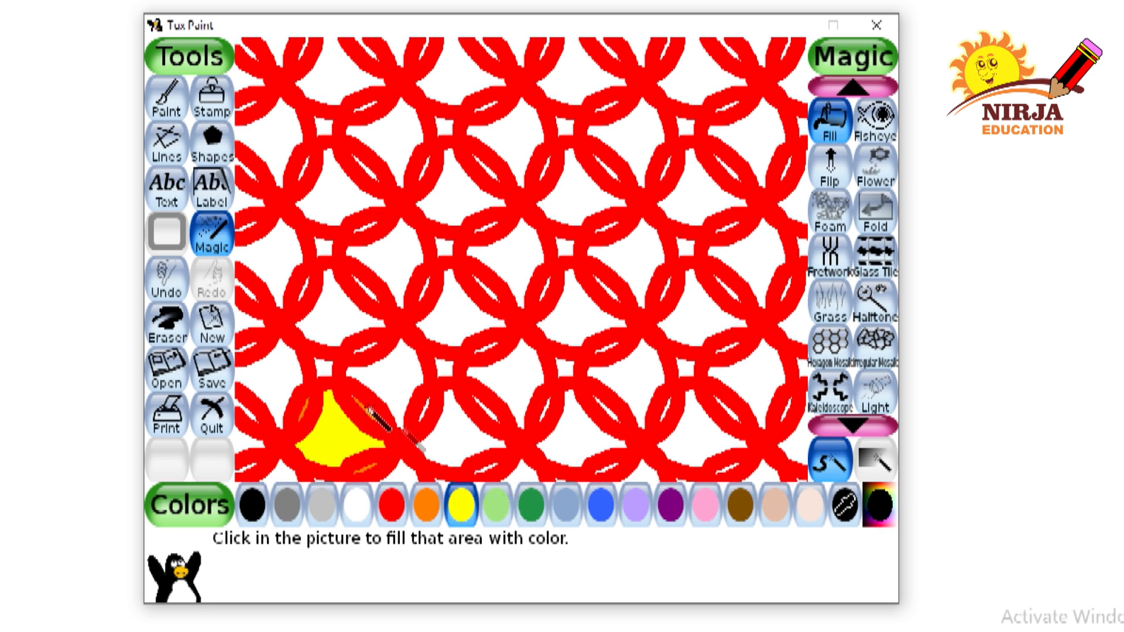
pyautogui.moveTo(716, 437)
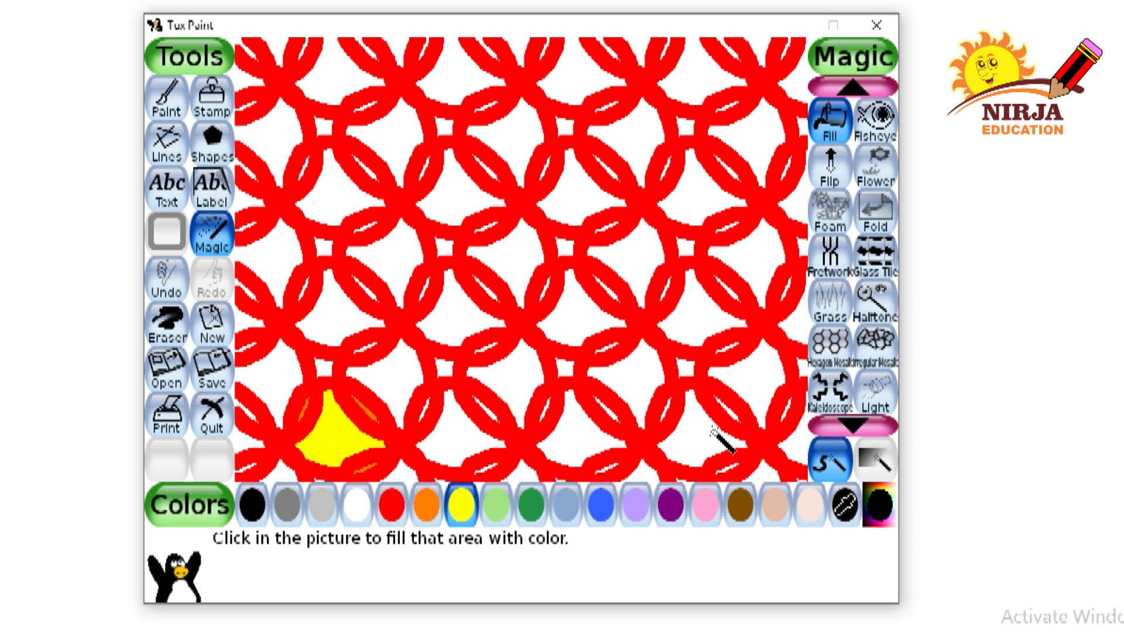
pyautogui.click(265, 365)
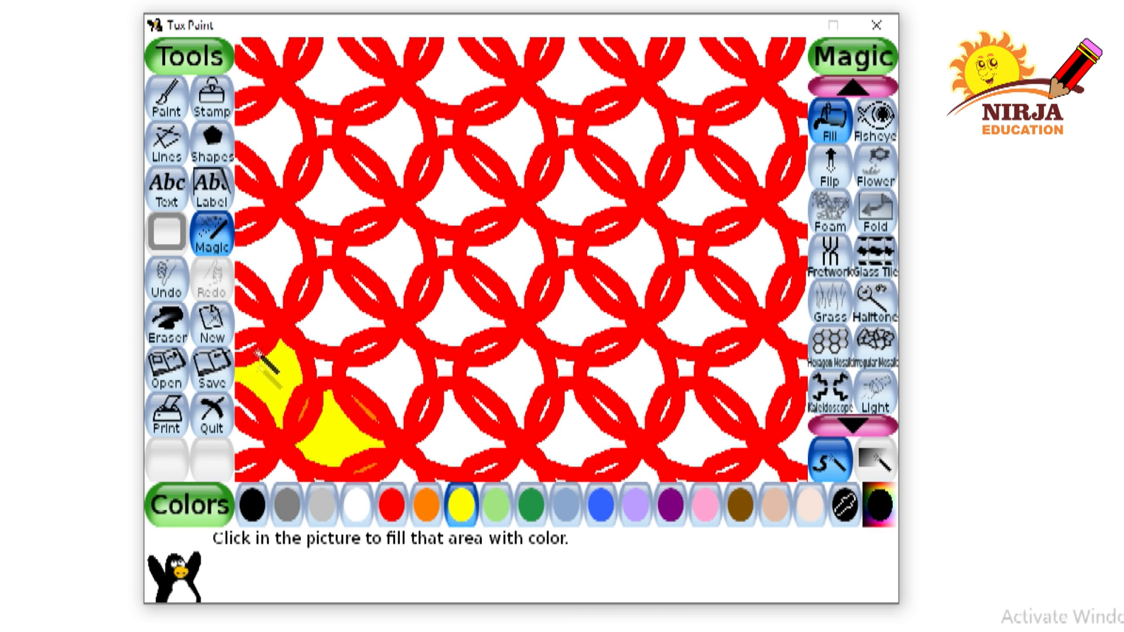
pyautogui.click(544, 409)
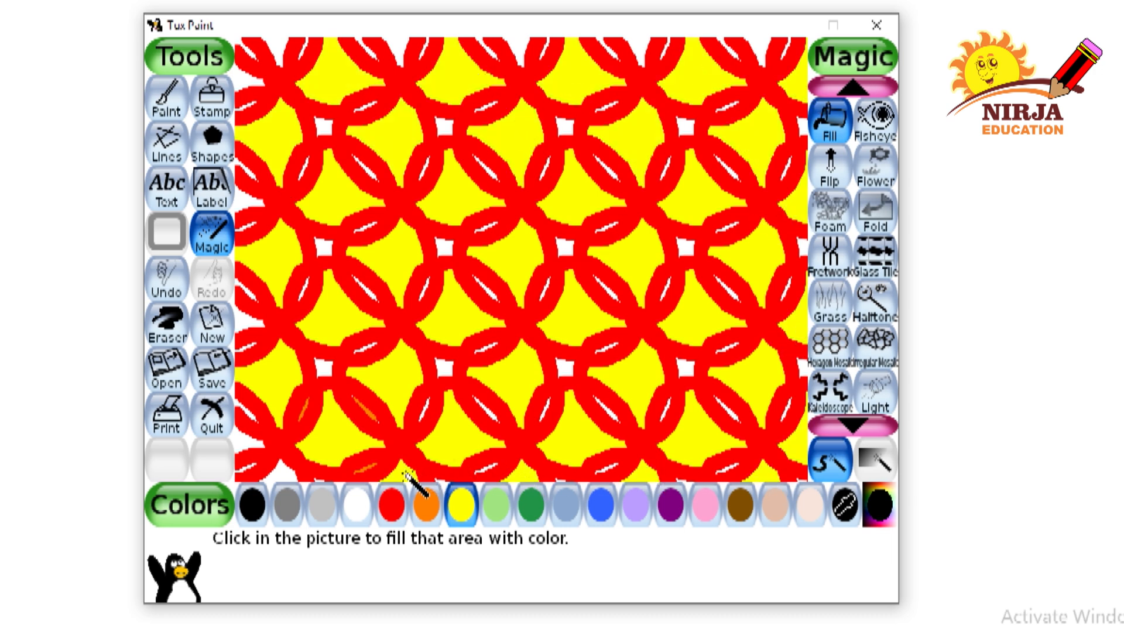
pyautogui.moveTo(448, 251)
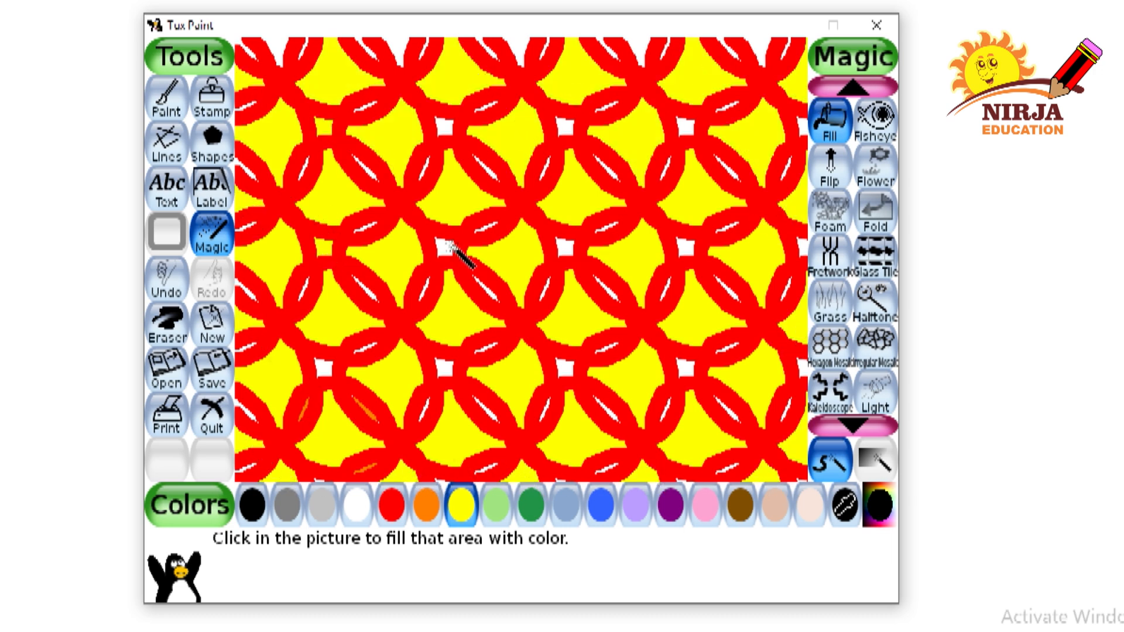
# - Cycle the fill colour through green, white and yellow, ending on green
pyautogui.click(529, 506)
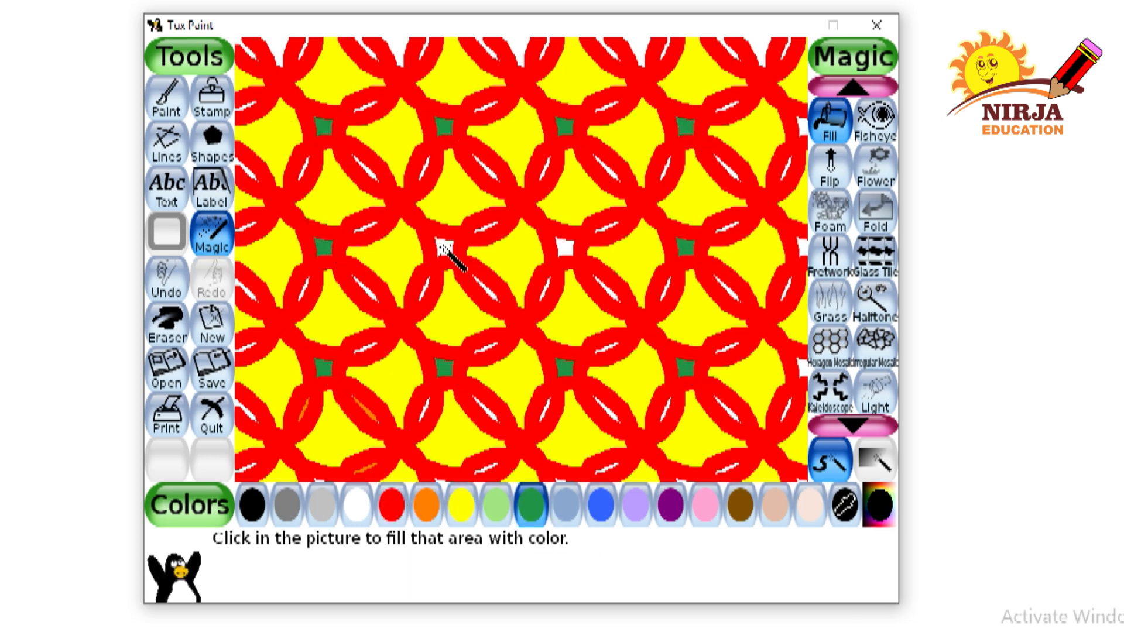
pyautogui.click(355, 504)
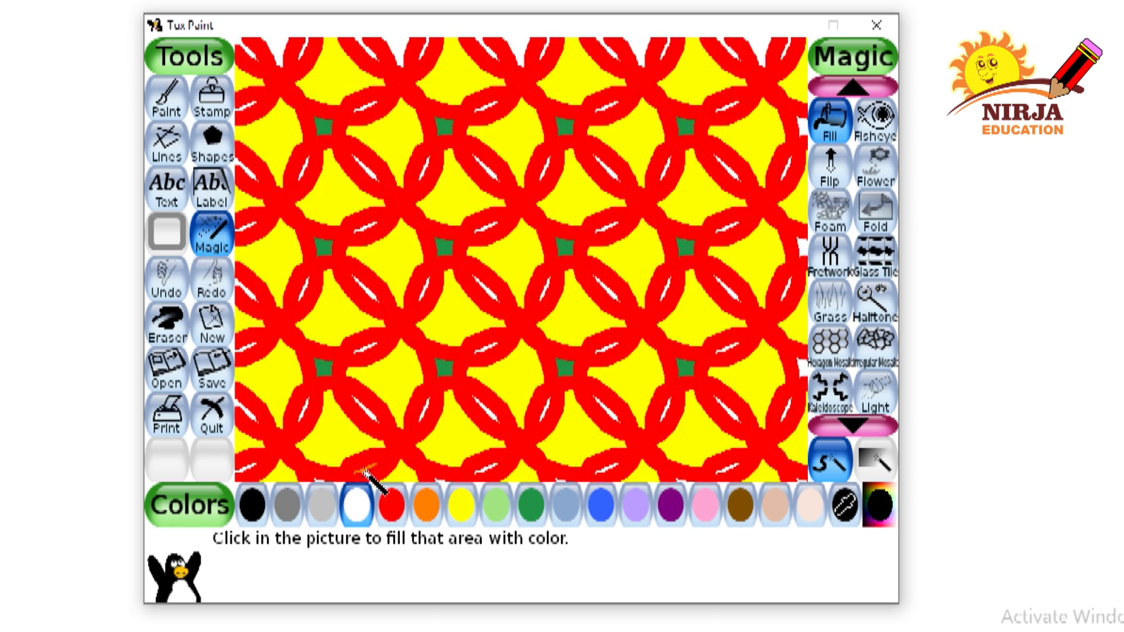
pyautogui.click(459, 505)
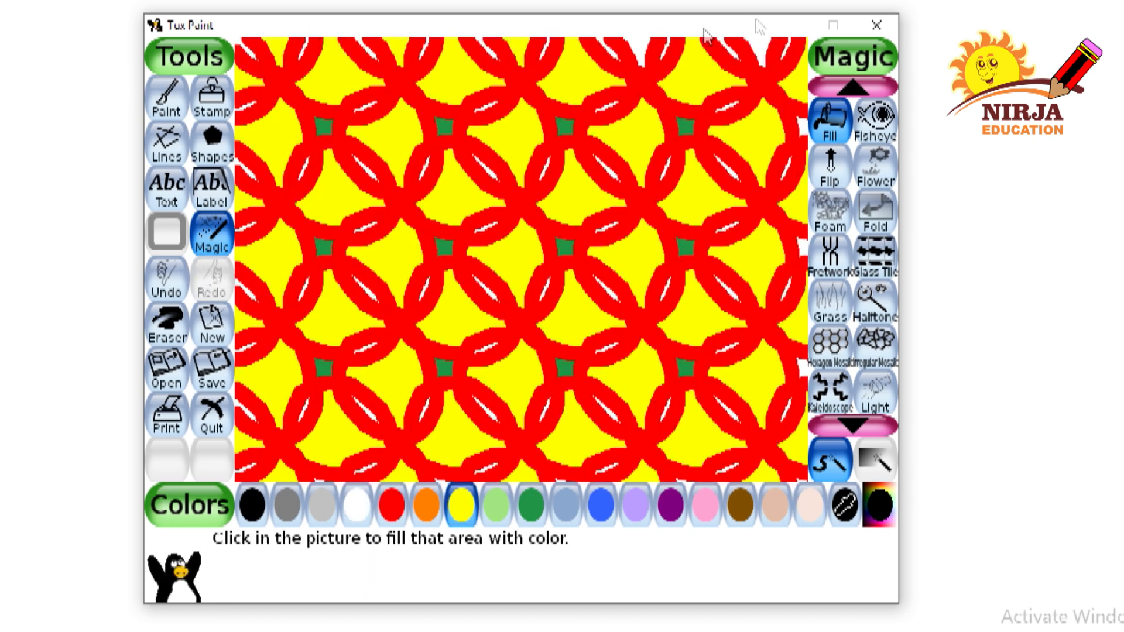
pyautogui.click(530, 505)
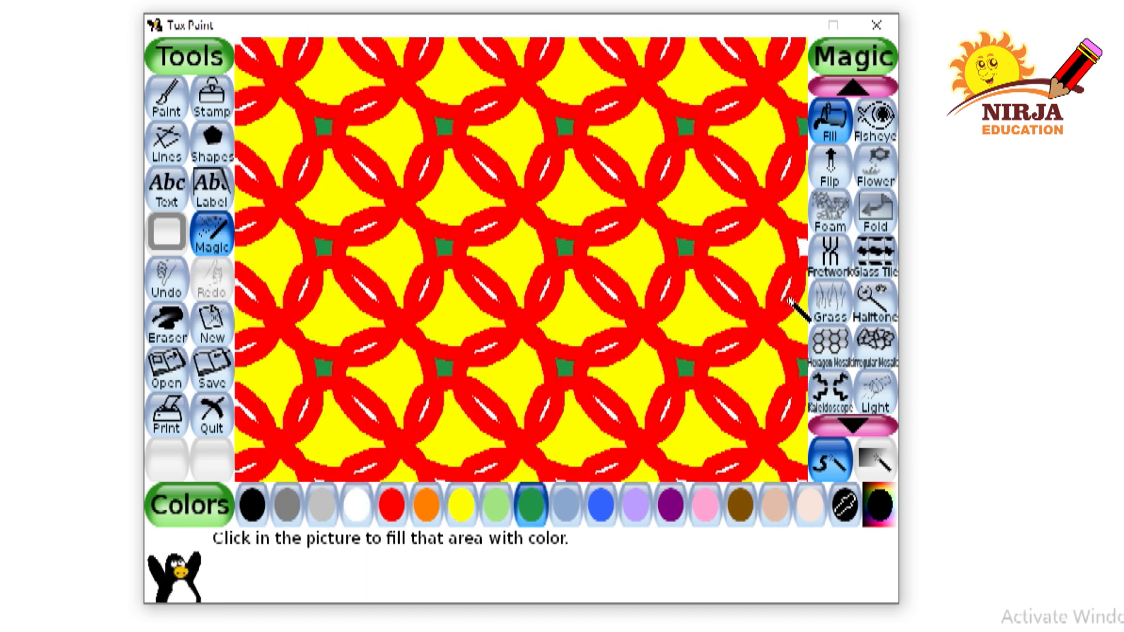
pyautogui.moveTo(448, 562)
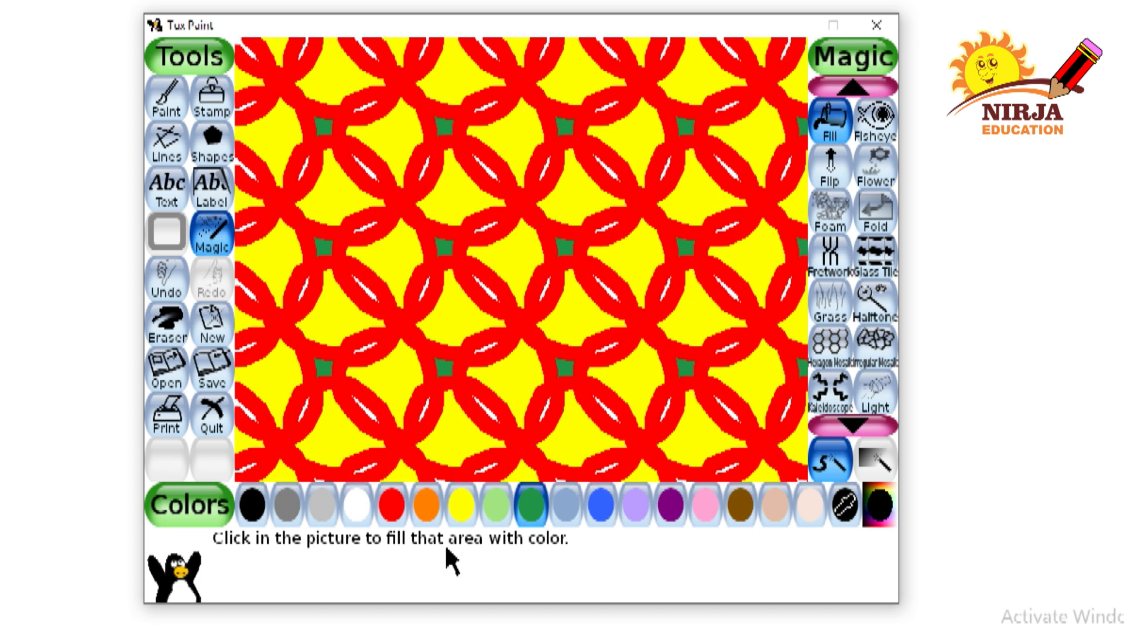